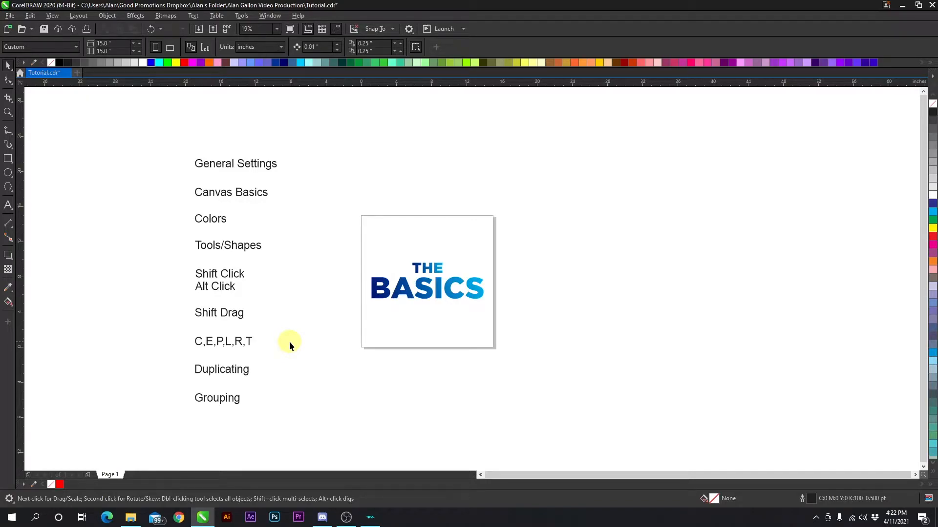
mouse_move(297, 258)
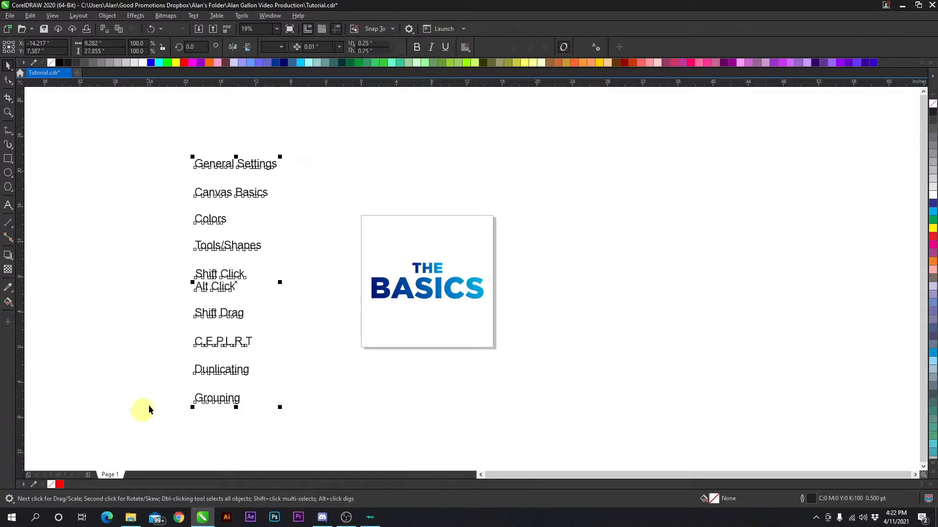
- Open and close the Options dialog, then select and deselect the Canvas Basics text
click(437, 242)
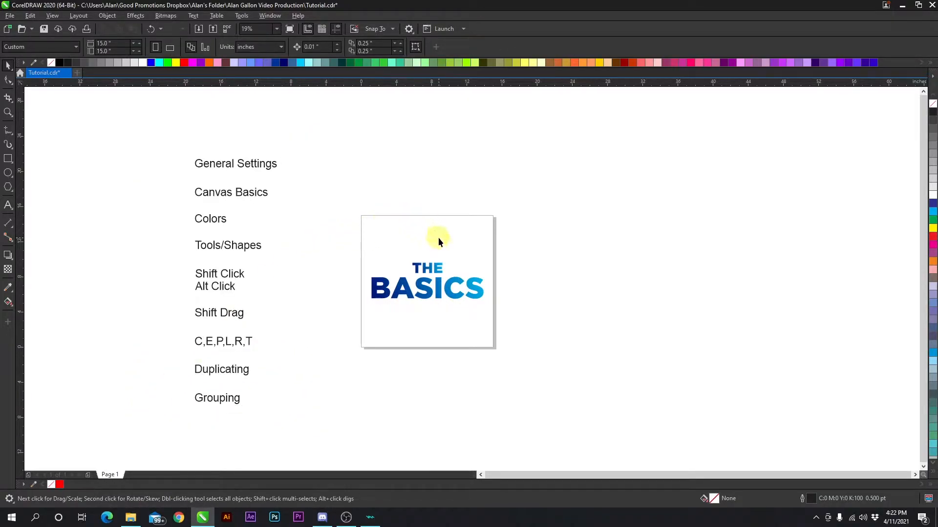
mouse_move(329, 194)
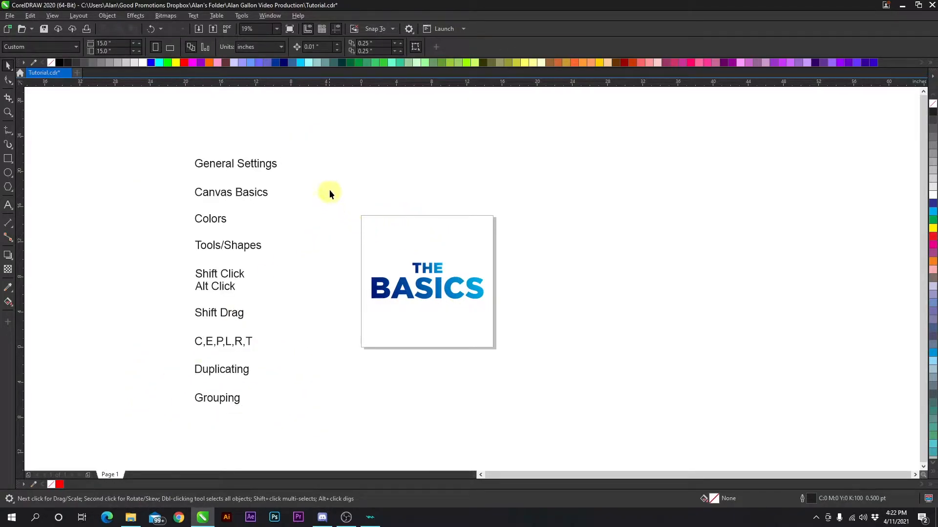
mouse_move(419, 214)
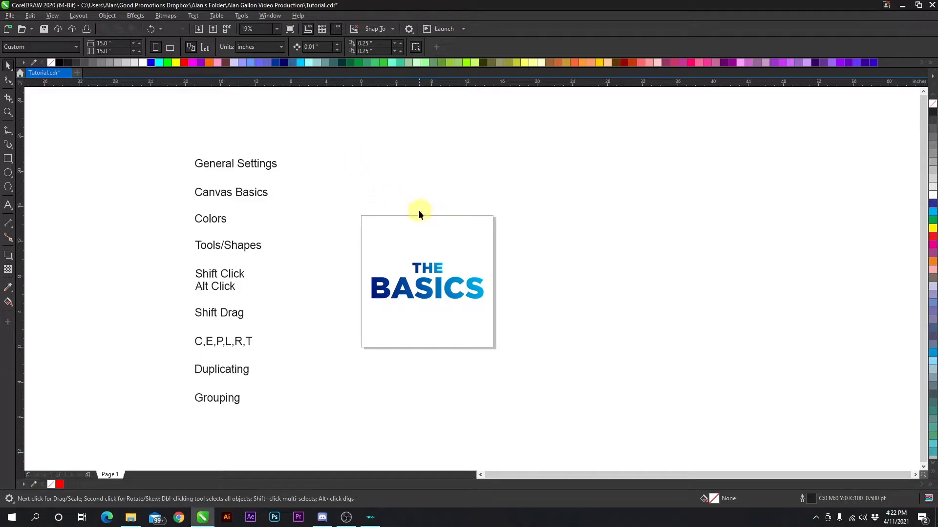
mouse_move(422, 219)
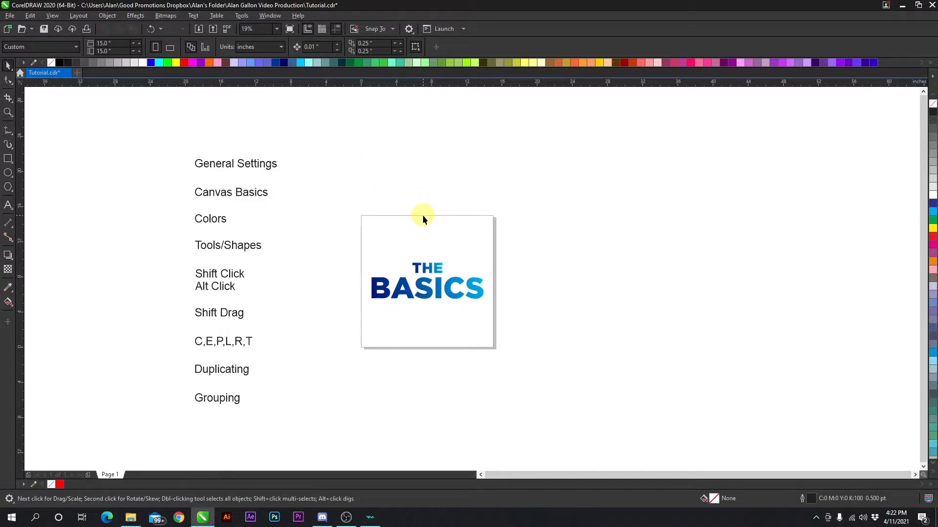
mouse_move(410, 218)
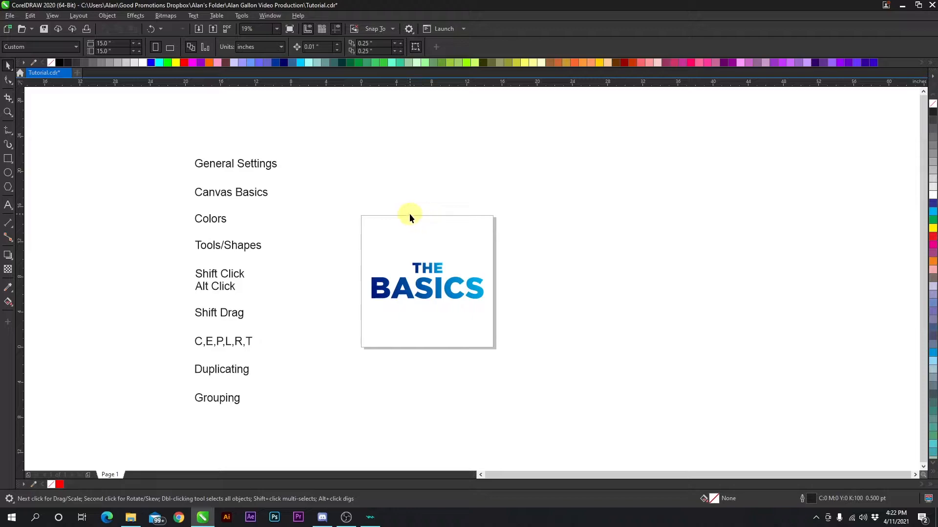
mouse_move(328, 174)
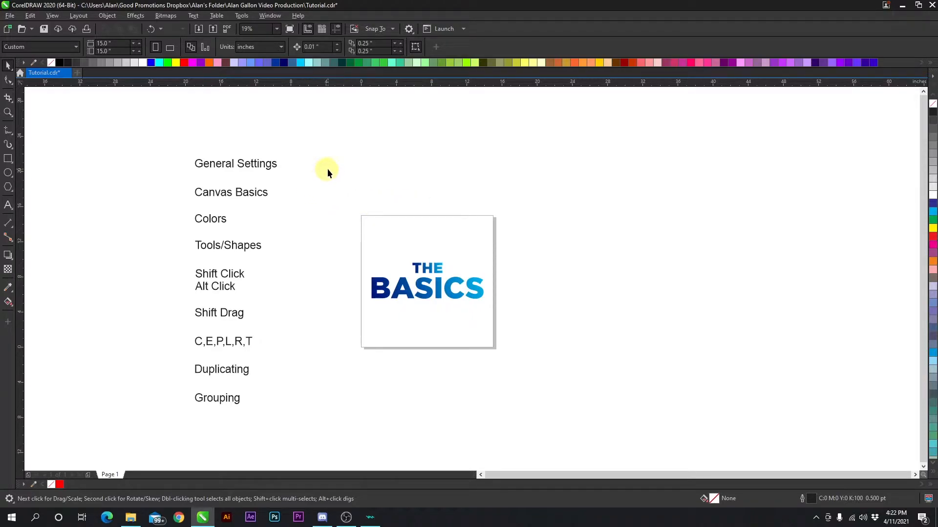
mouse_move(254, 168)
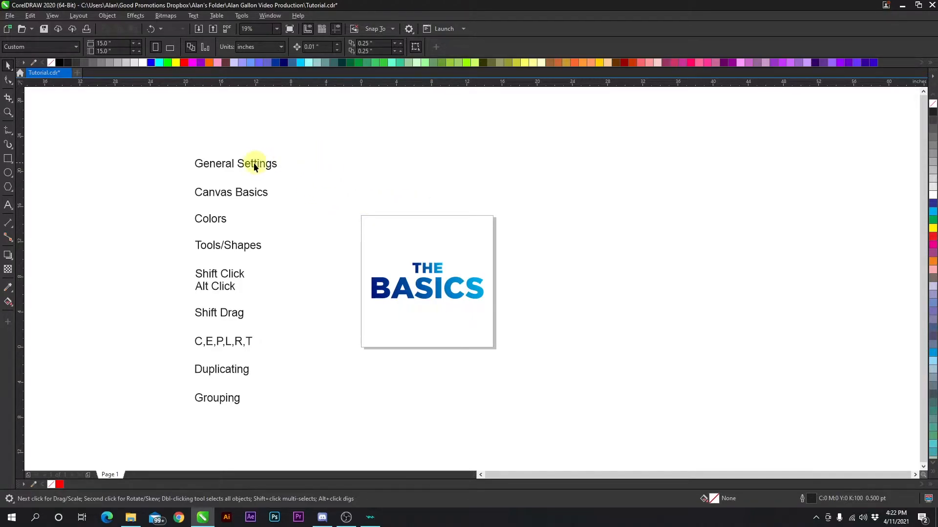
mouse_move(251, 47)
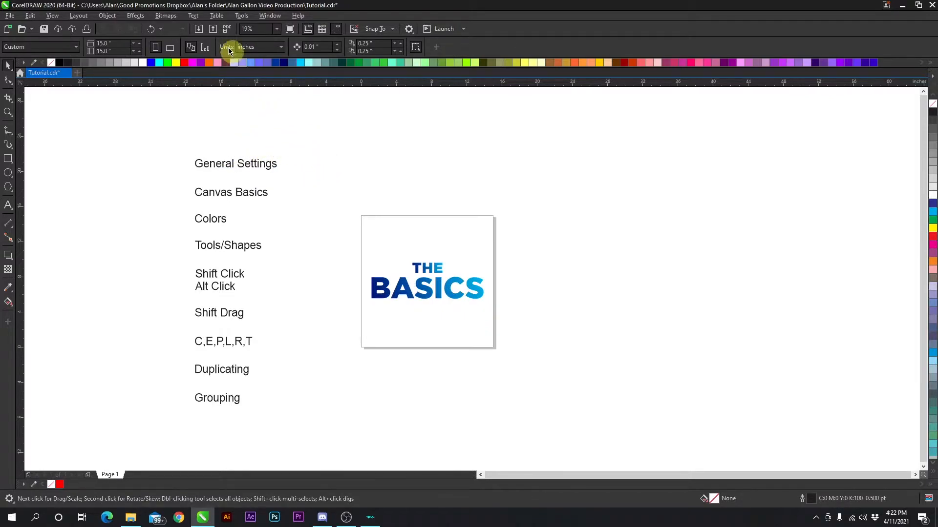
click(241, 15)
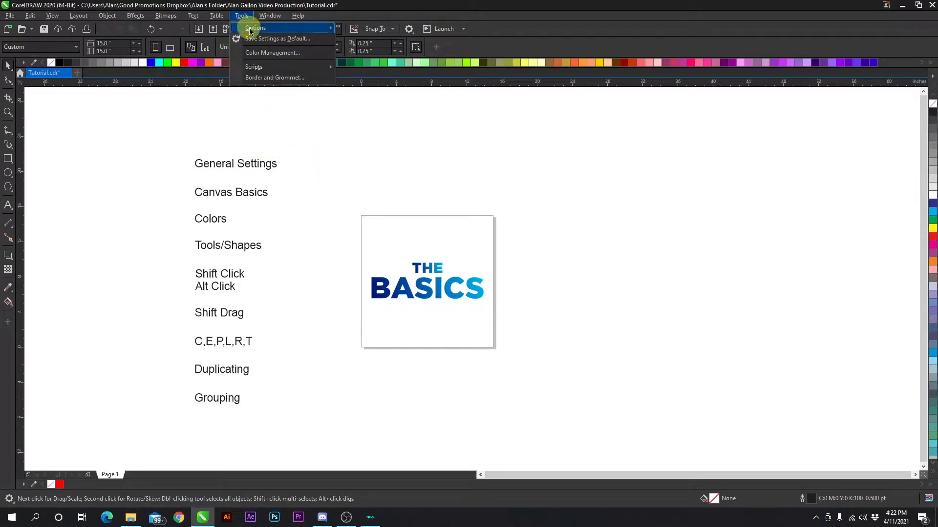
click(255, 27)
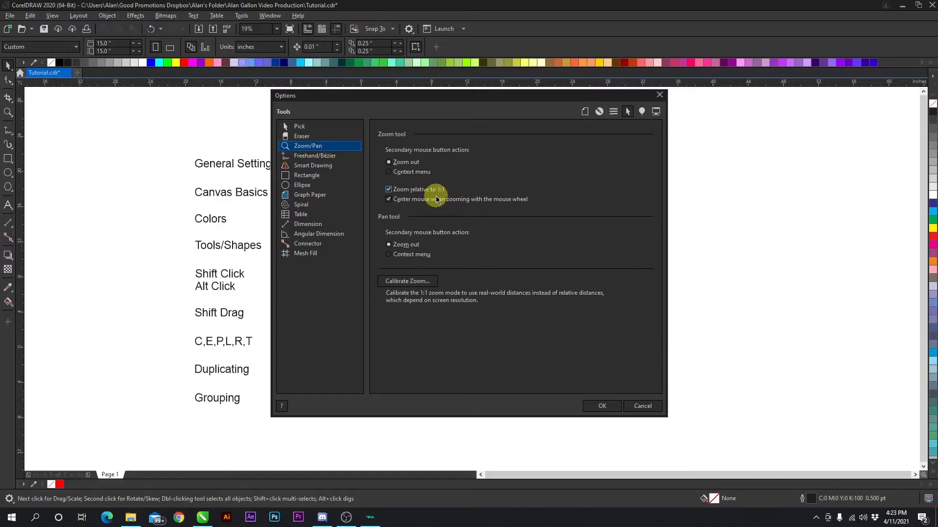
click(602, 406)
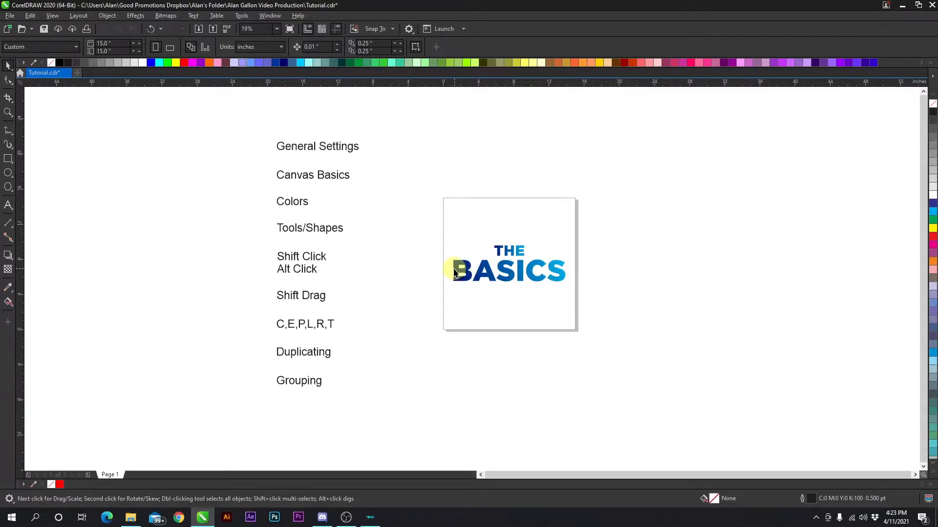
click(312, 175)
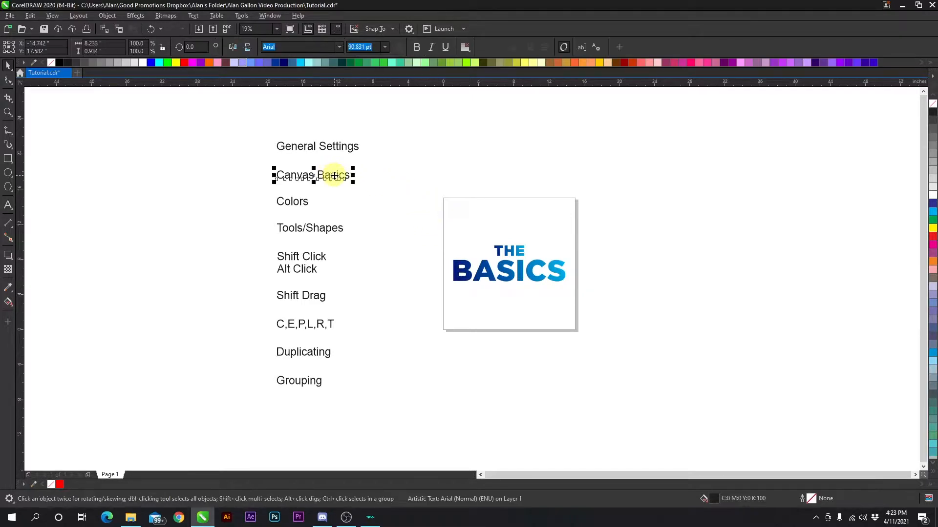
click(505, 216)
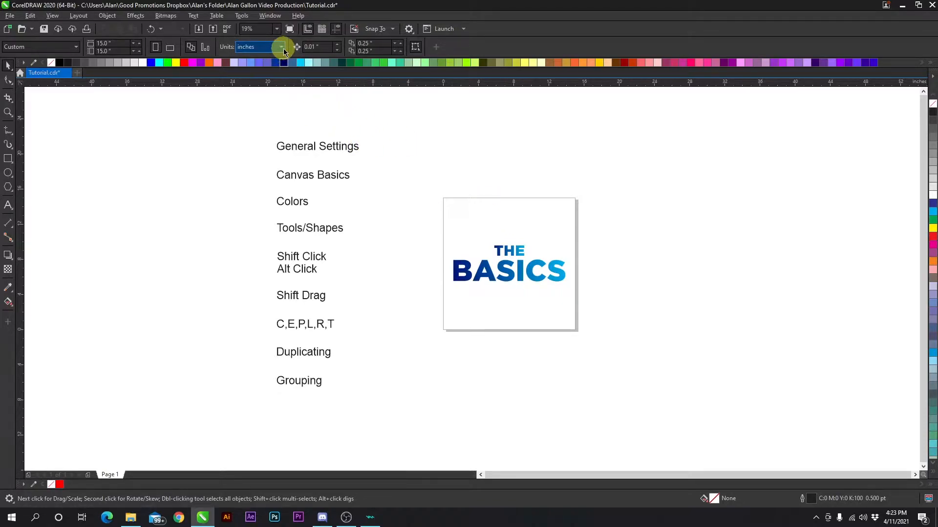
mouse_move(535, 287)
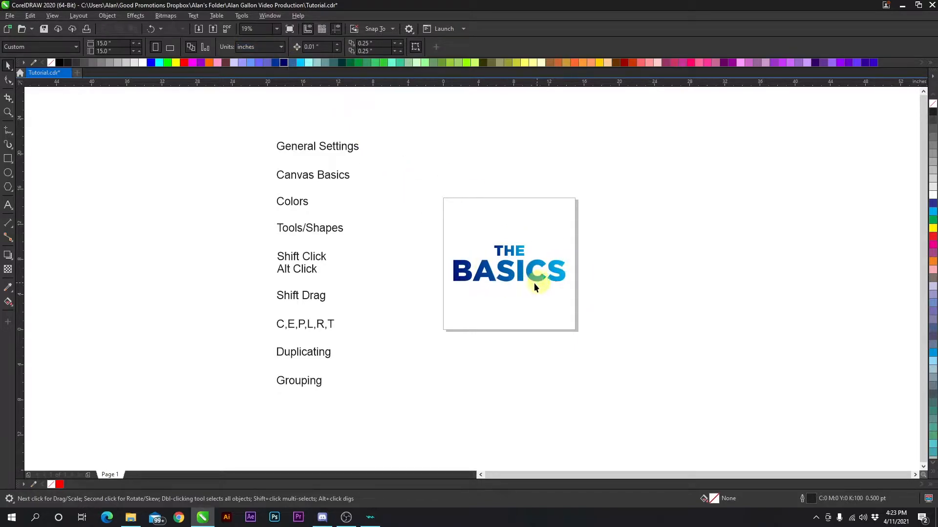
mouse_move(402, 294)
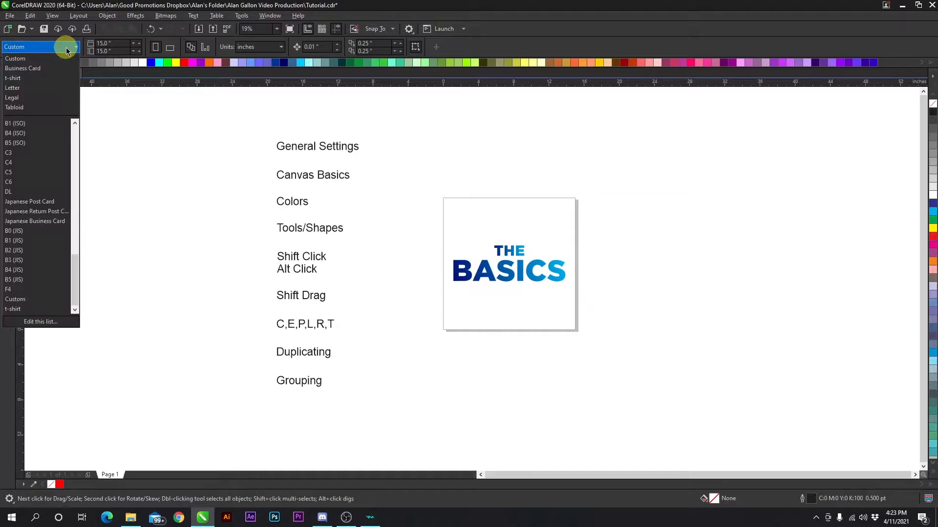
- Try the Business Card preset and millimetre units, then set the page to Letter
click(23, 68)
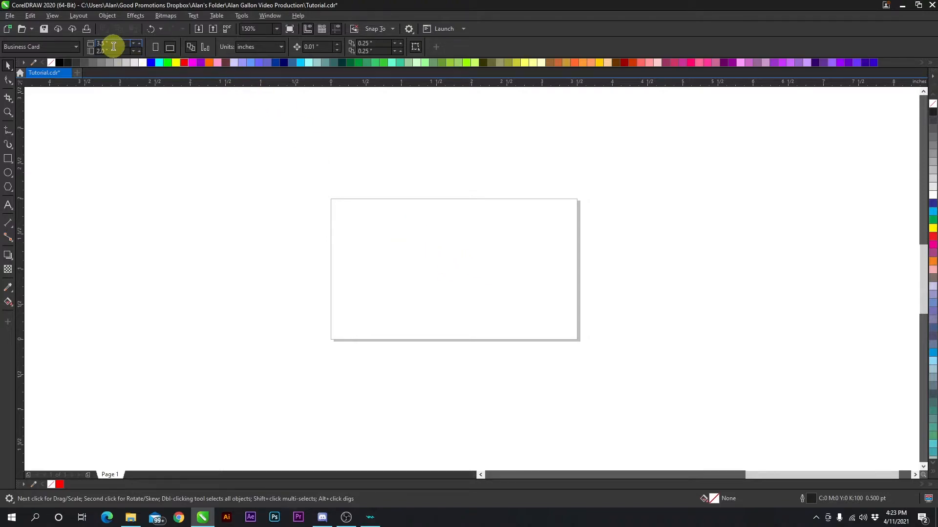
mouse_move(311, 178)
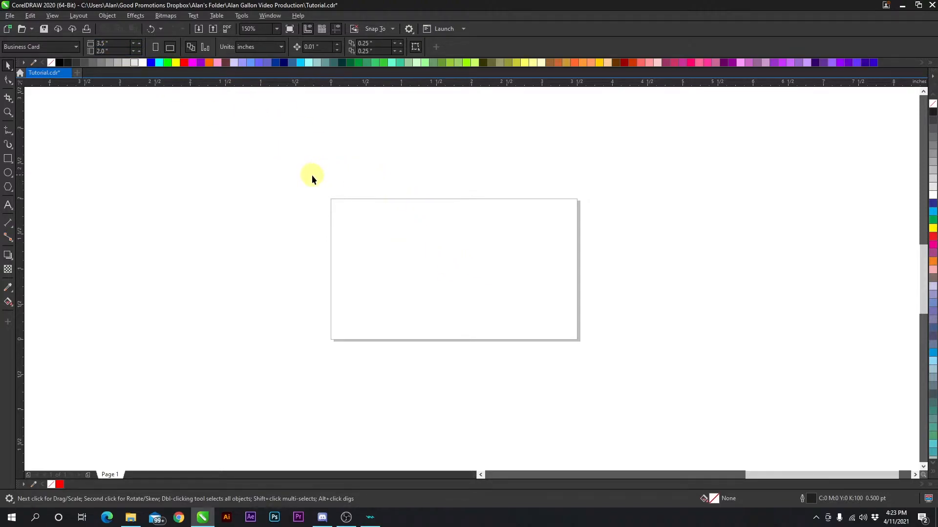
click(258, 47)
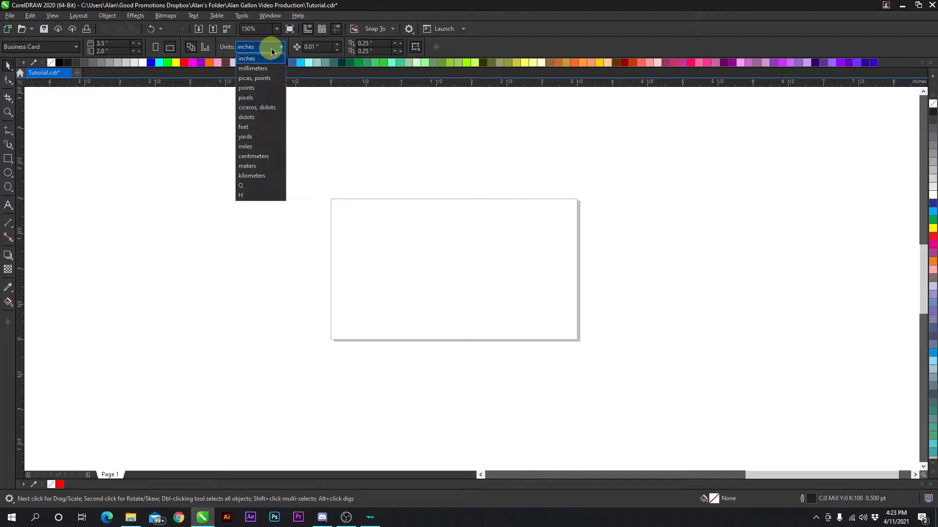
click(252, 68)
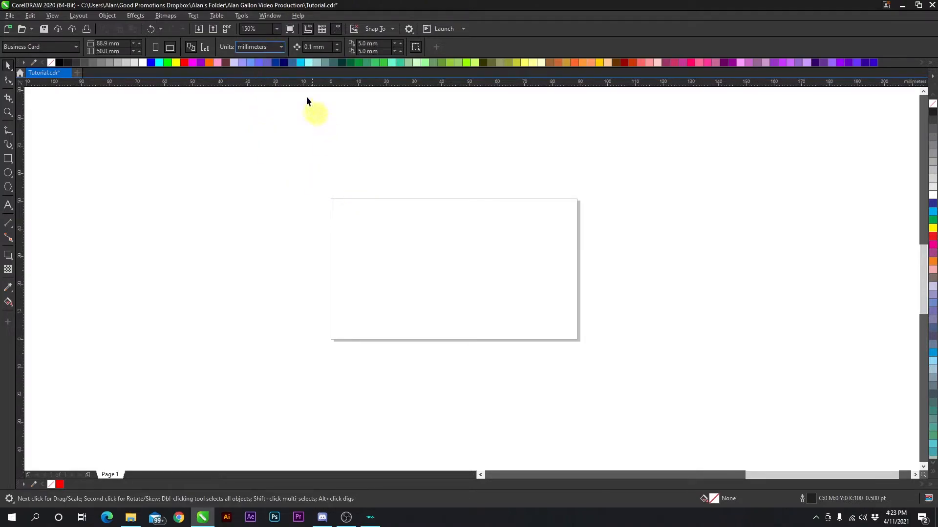
click(280, 47)
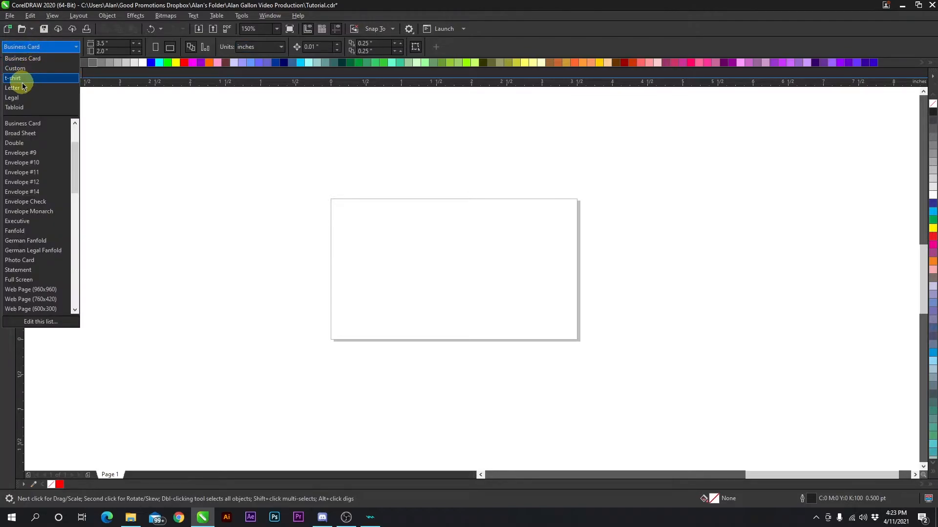
click(11, 88)
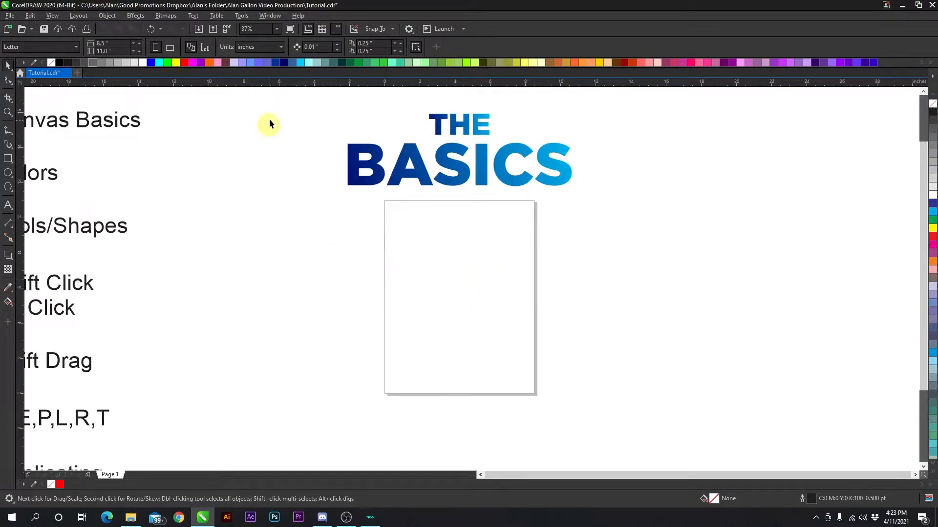
- Switch units to feet, set a custom 8 × 4 ft page, and reach Edit this list
click(280, 47)
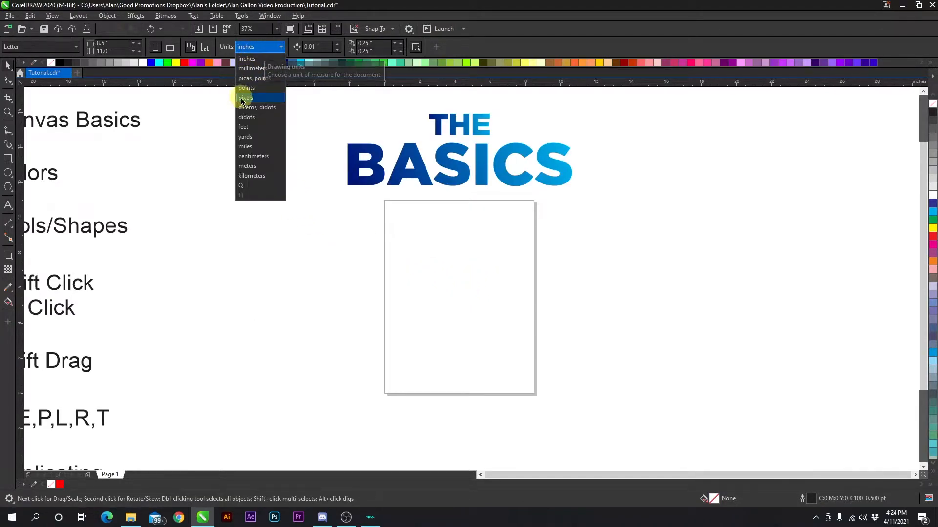
mouse_move(245, 127)
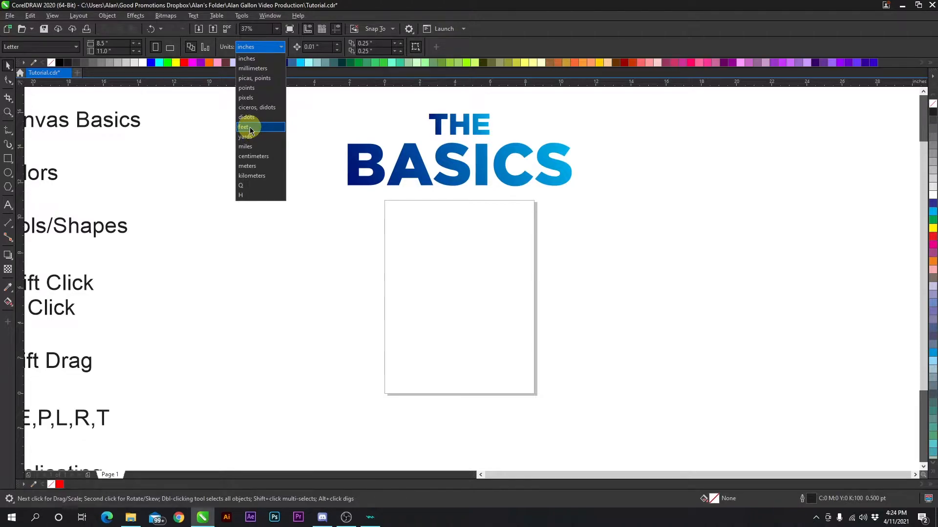
click(245, 128)
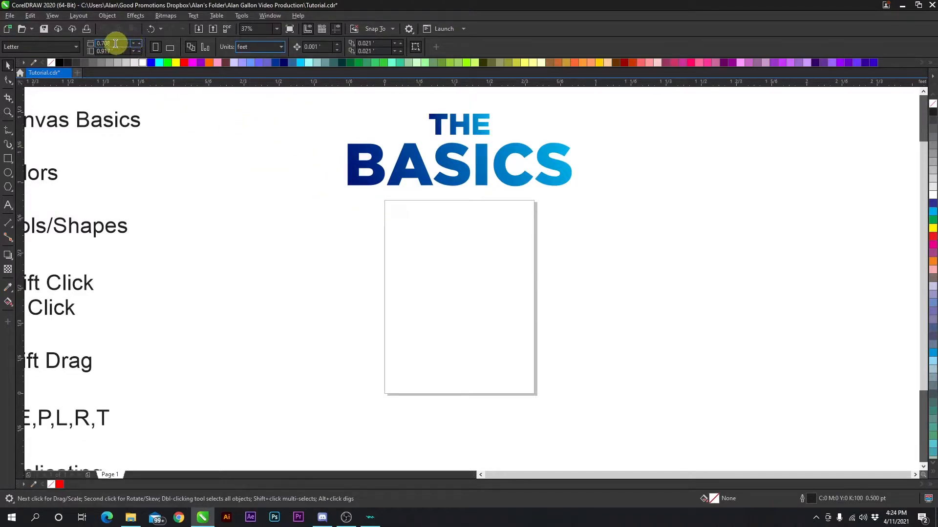
triple_click(104, 43)
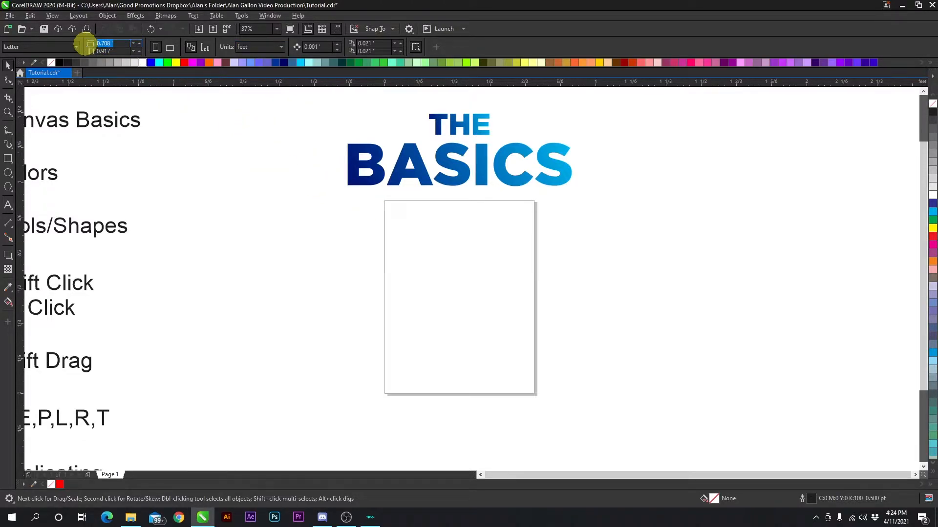
click(39, 47)
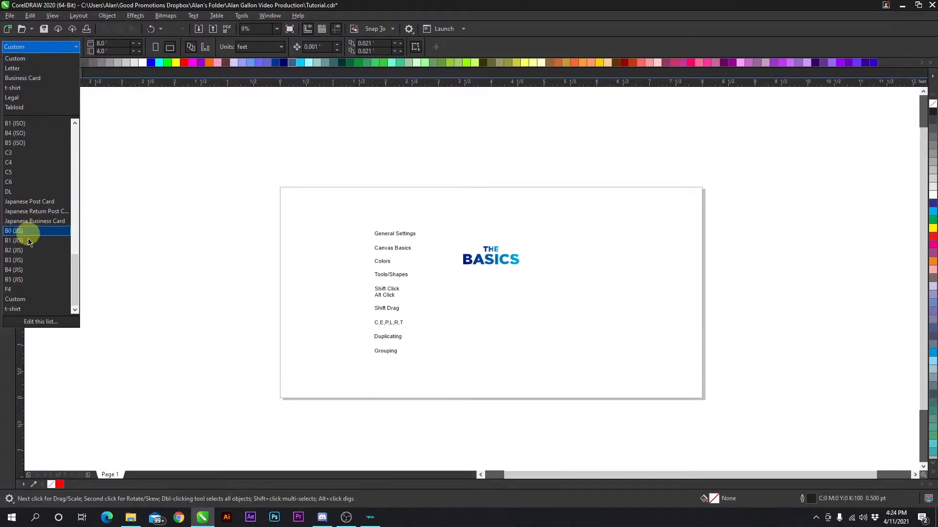
click(40, 322)
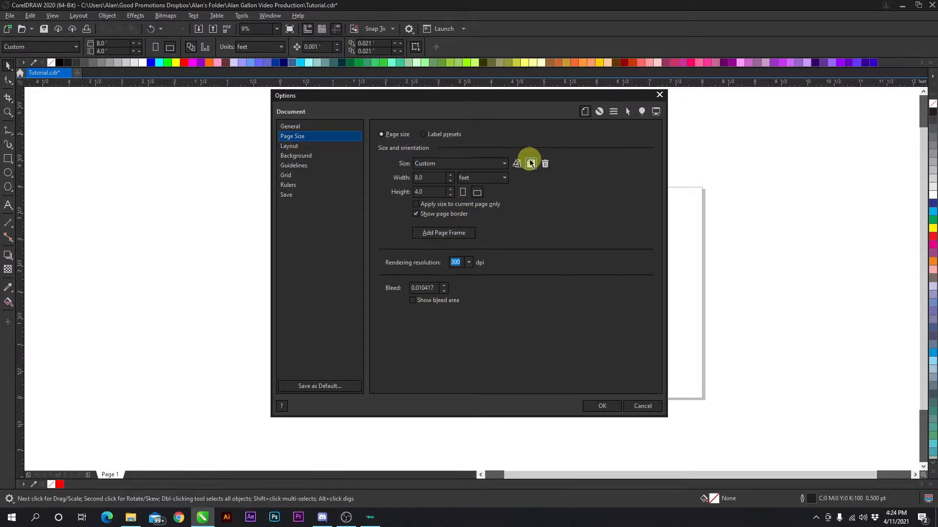
- Save the 8 × 4 ft page as custom page type '4x8' and apply it
click(517, 163)
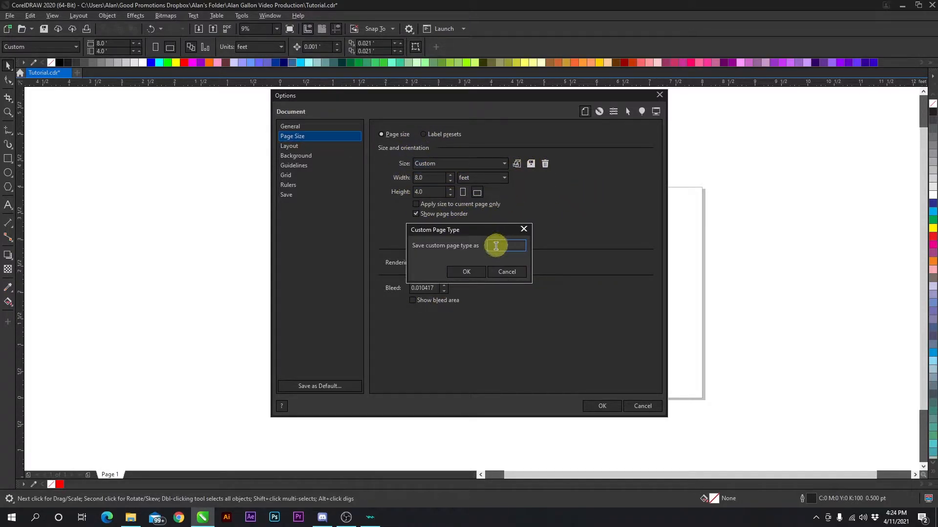
text(4x)
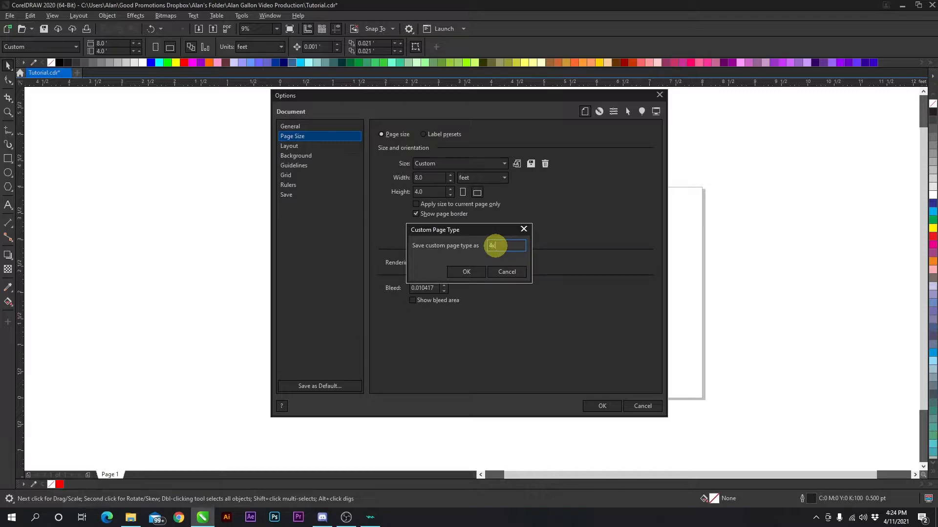
text(8)
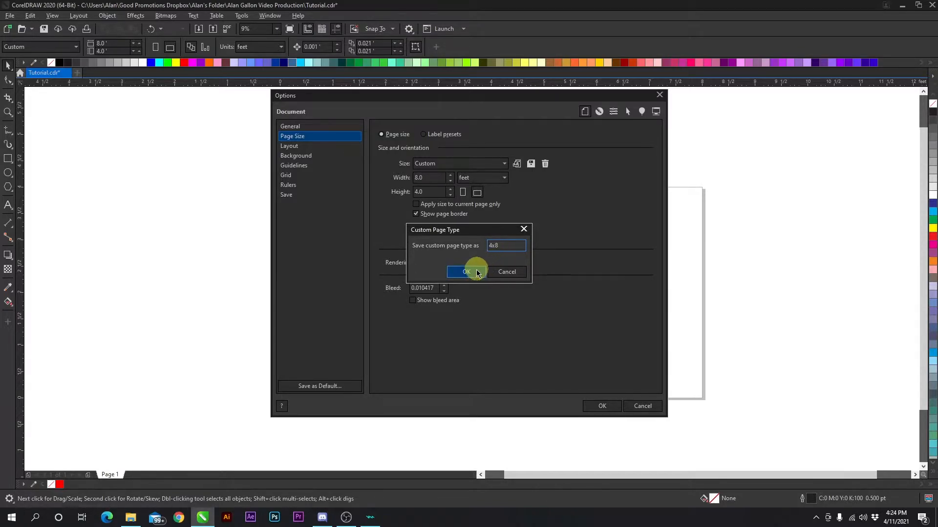
click(466, 271)
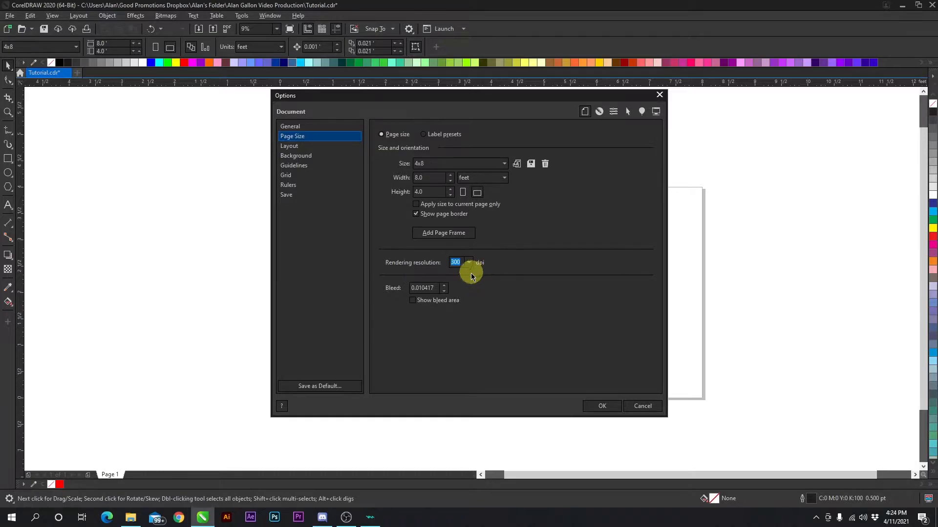
click(602, 406)
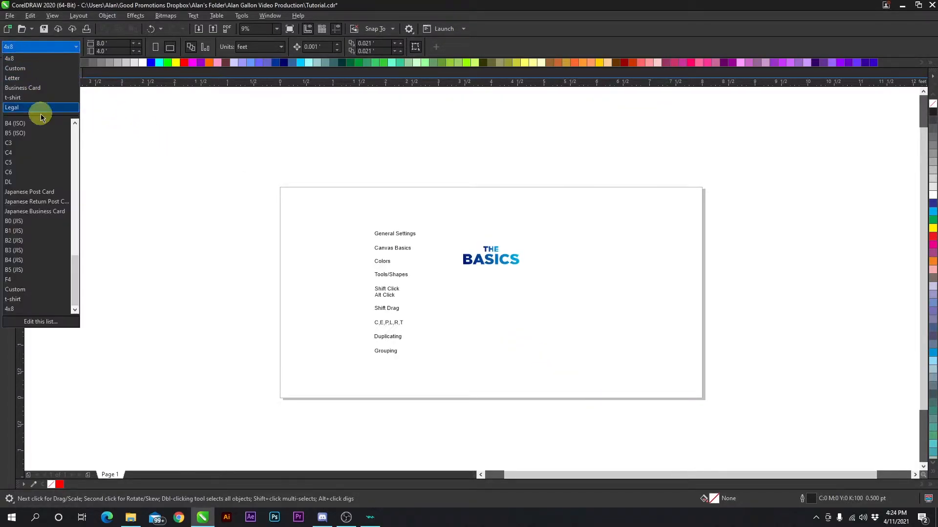
mouse_move(29, 59)
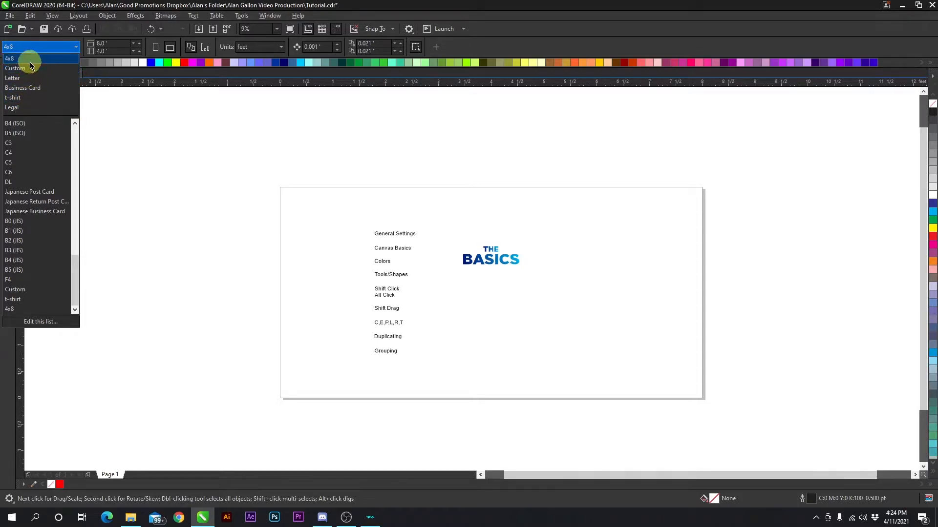
mouse_move(15, 107)
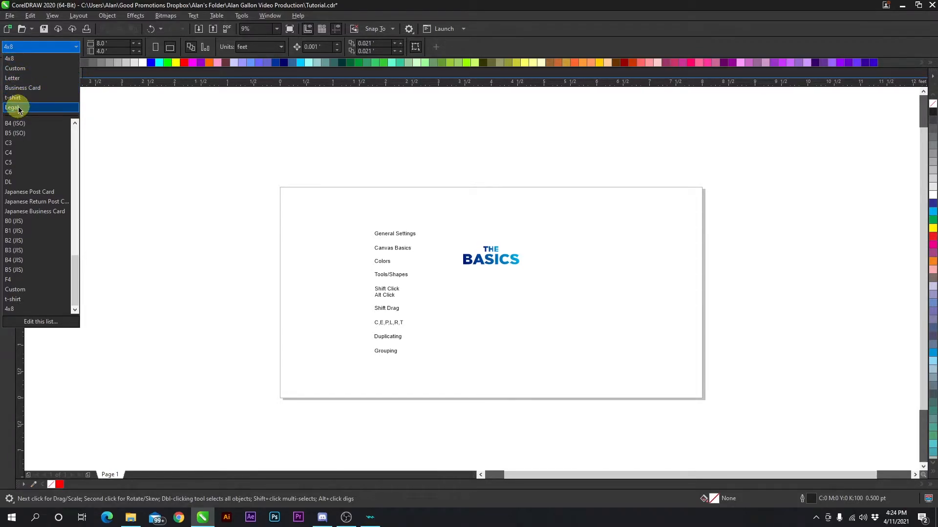
mouse_move(27, 107)
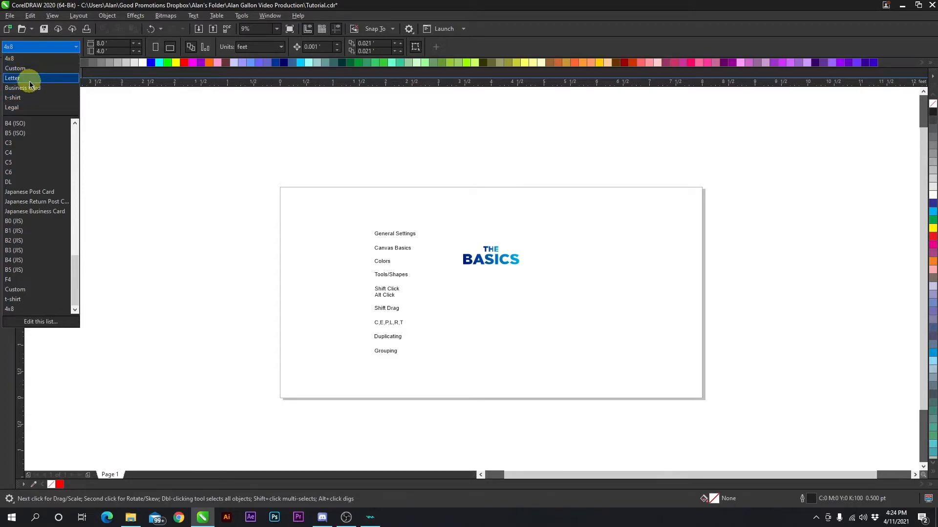
mouse_move(15, 98)
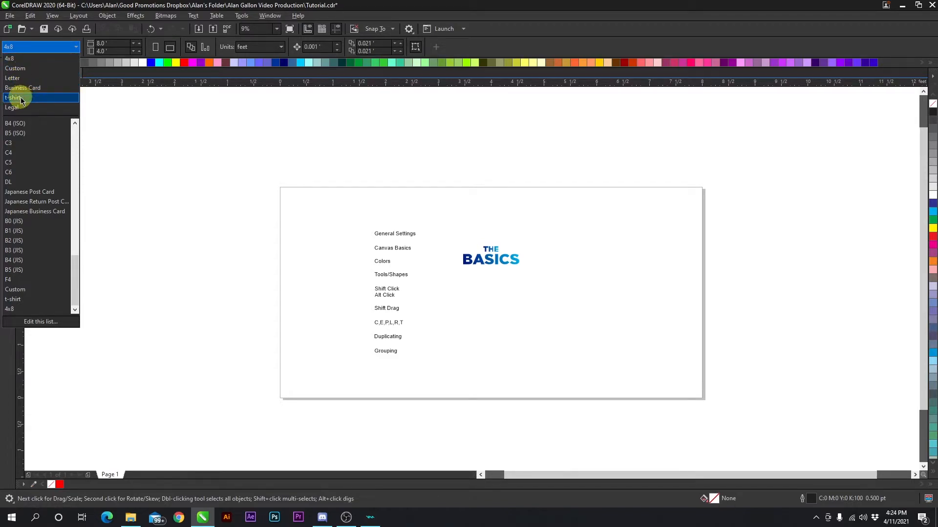
- Choose the t-shirt preset from the page size list
click(14, 98)
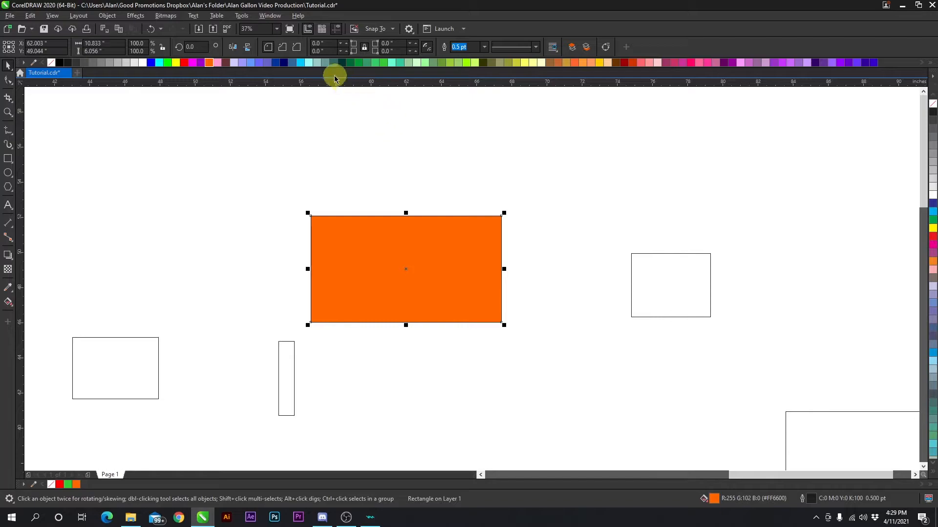
- Fill the orange rectangle pale teal and give the green rectangle a dark blue outline
click(316, 62)
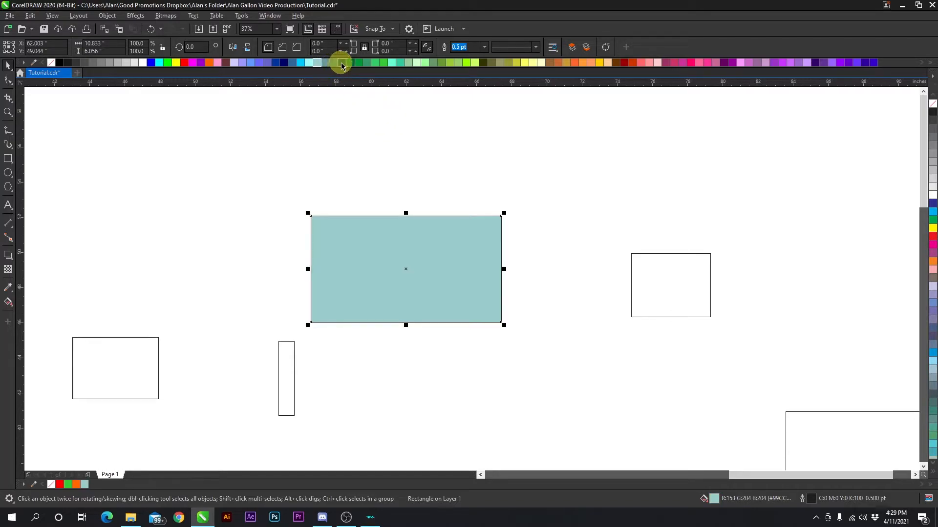
click(404, 63)
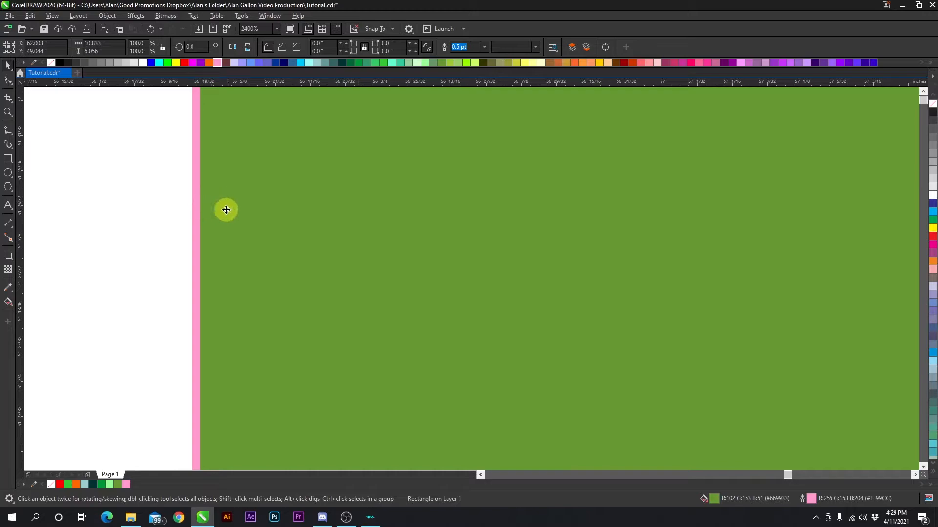
click(290, 63)
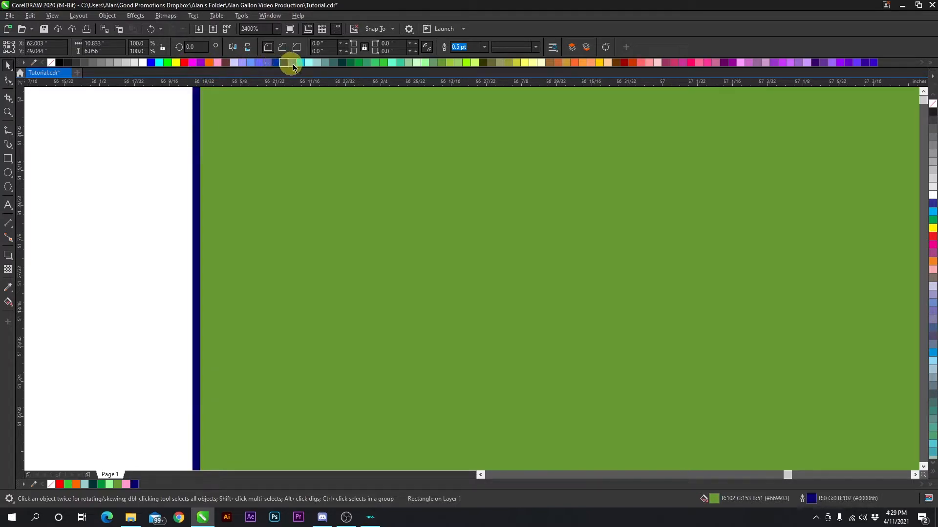
click(51, 62)
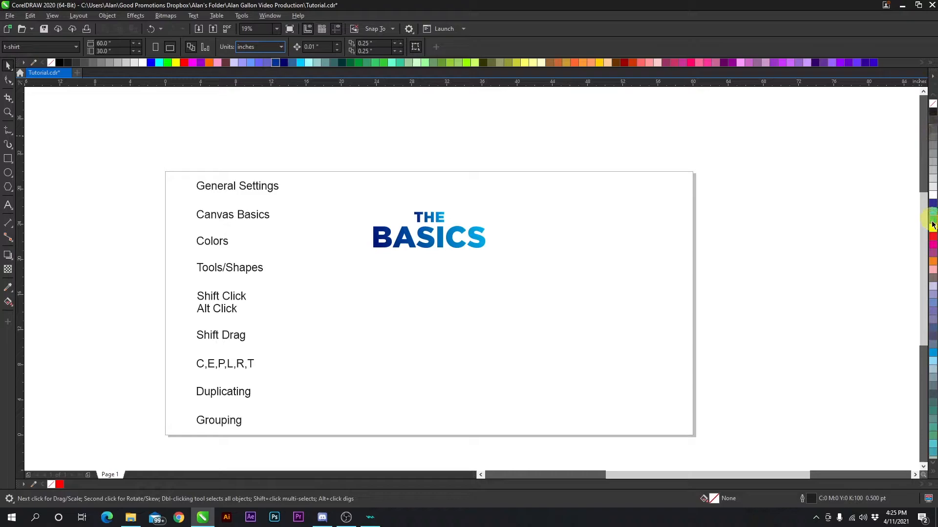
mouse_move(633, 175)
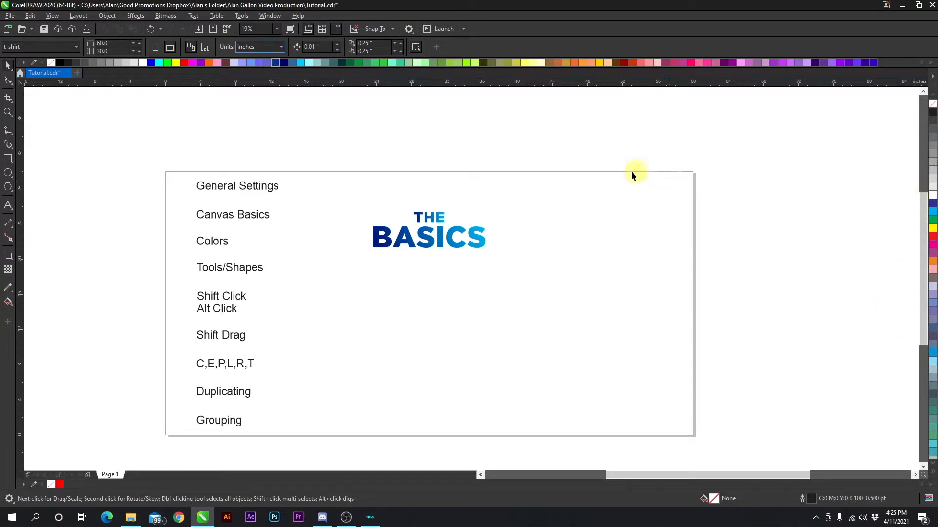
mouse_move(931, 182)
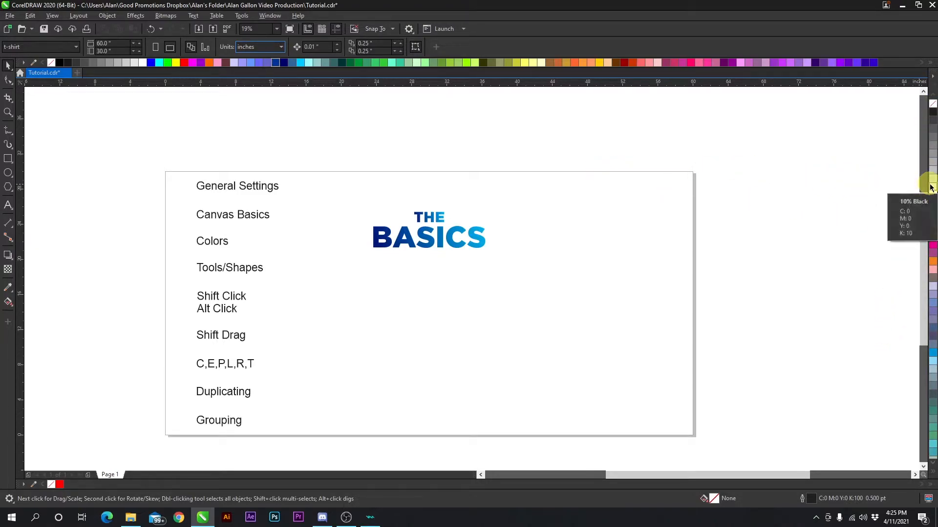
mouse_move(638, 137)
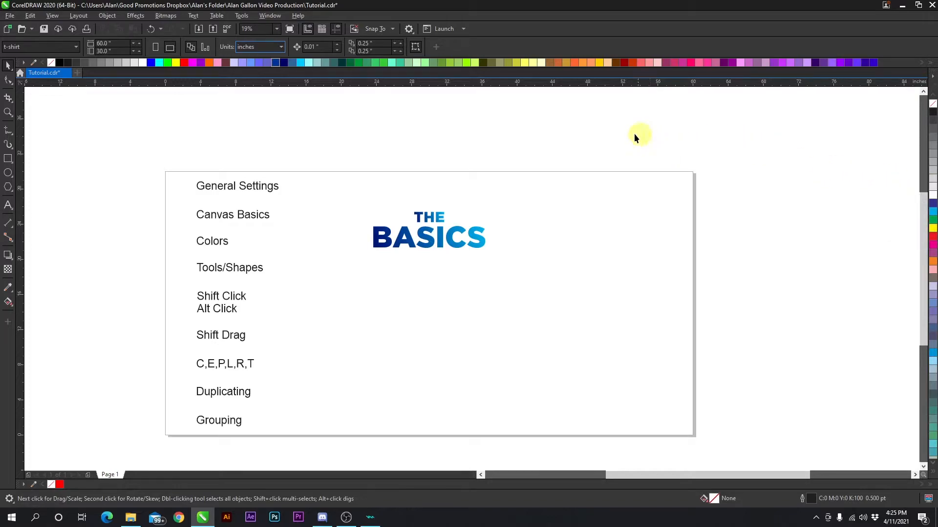
mouse_move(305, 62)
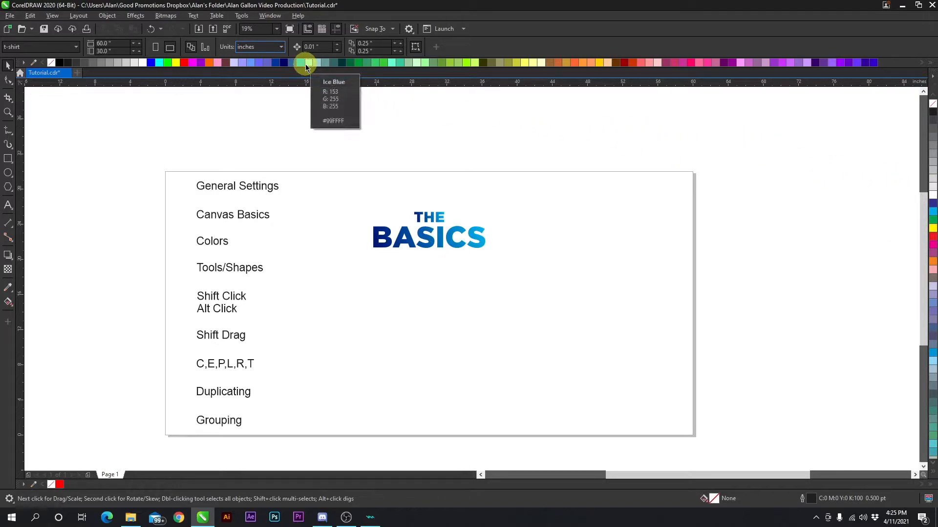
mouse_move(378, 147)
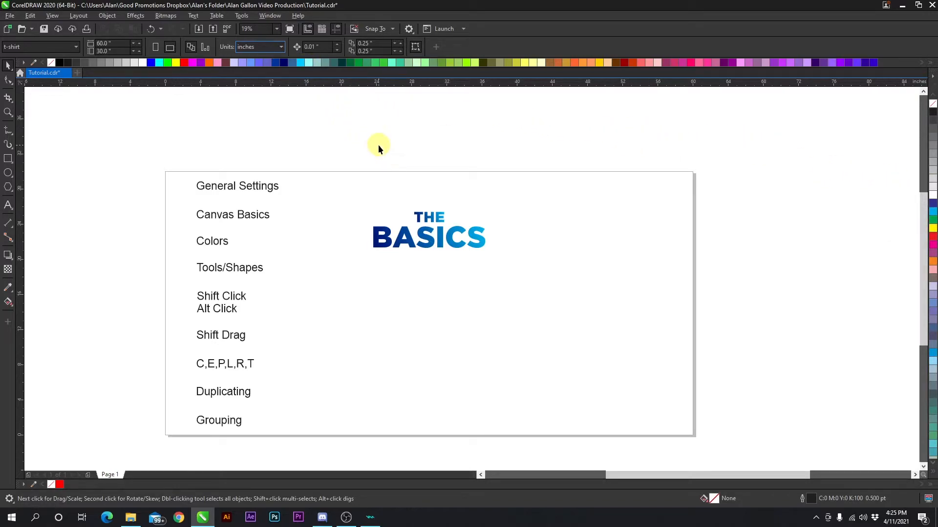
- Open the Window menu to reach the Color Palettes commands
click(270, 16)
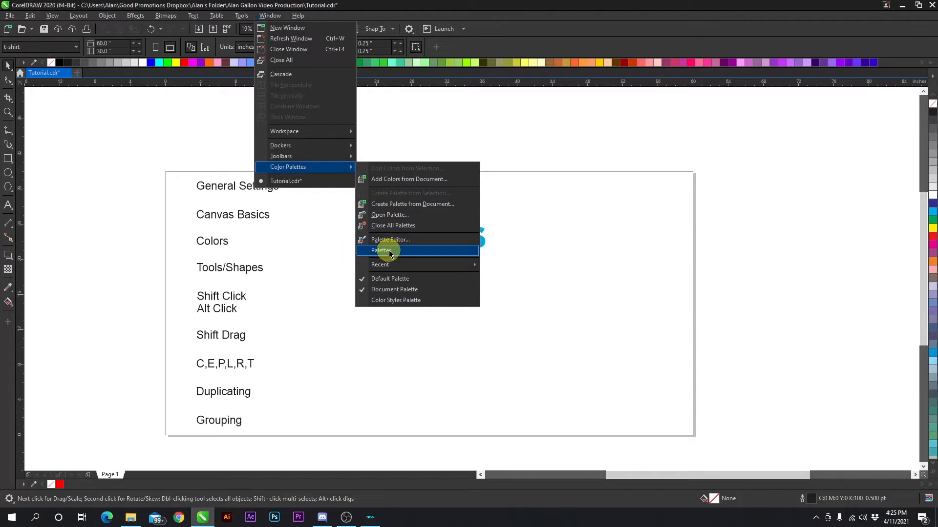
- Open the Palettes docker and expand Process, PANTONE+ and previous-version palette libraries
click(381, 250)
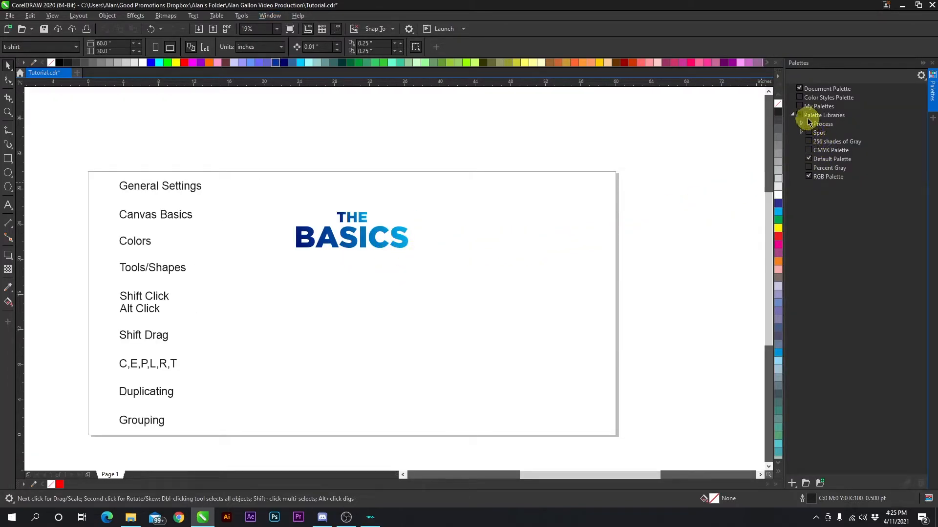
click(792, 116)
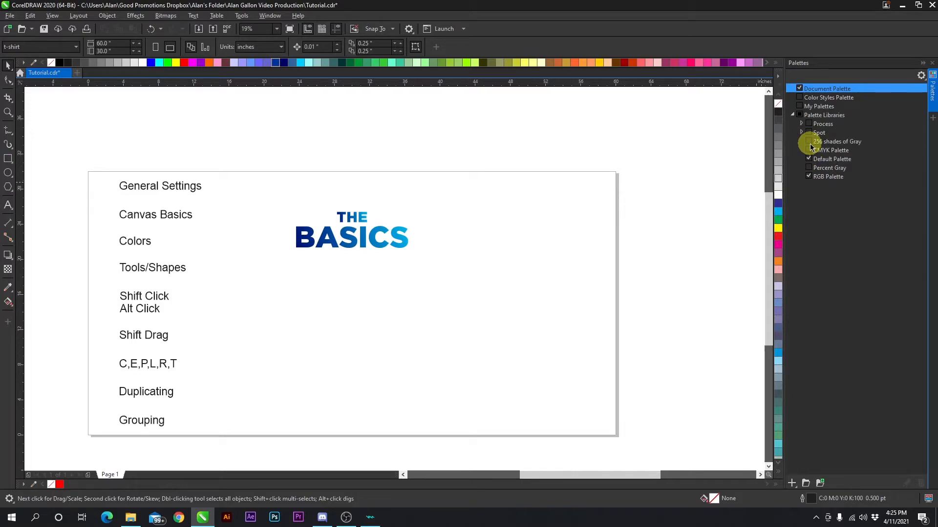
mouse_move(814, 132)
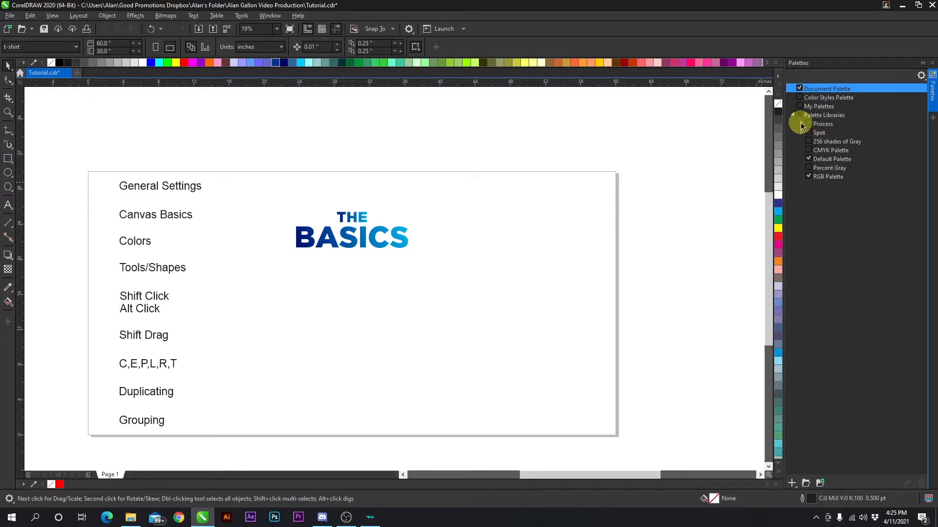
click(801, 124)
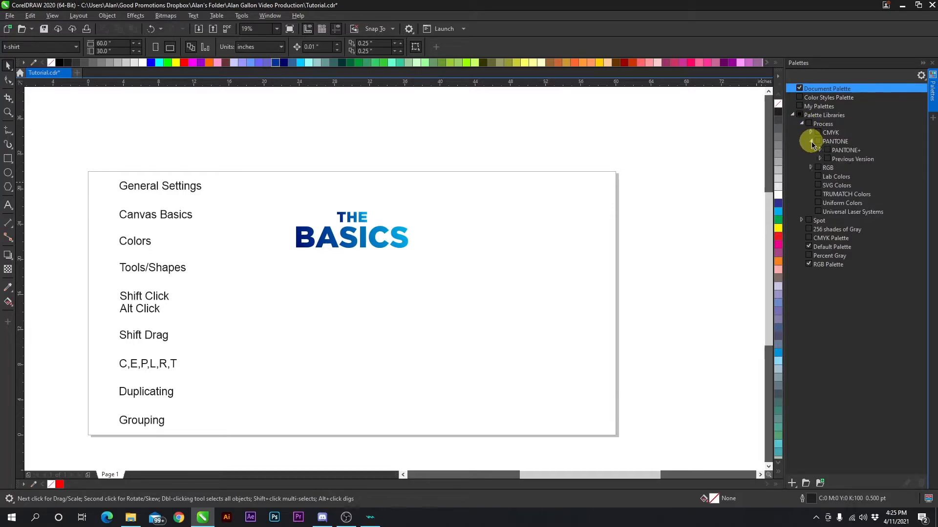
click(821, 150)
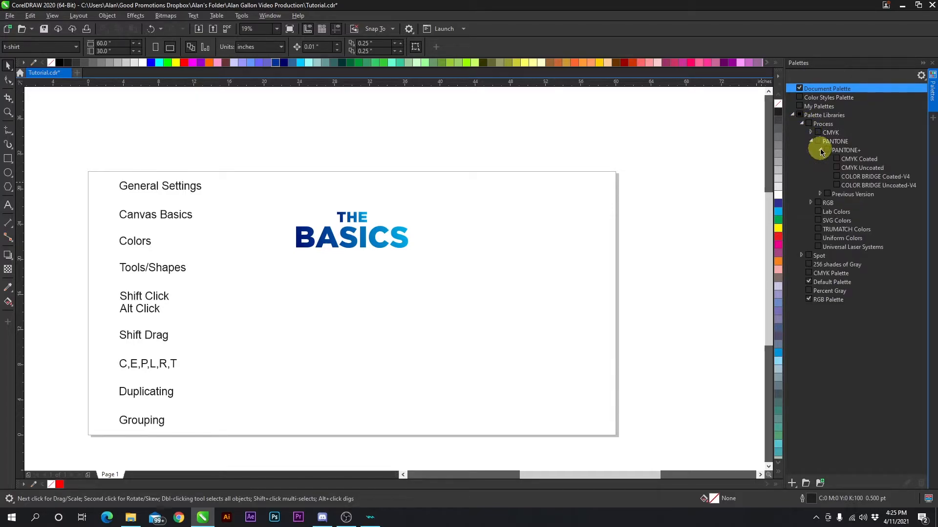
click(821, 159)
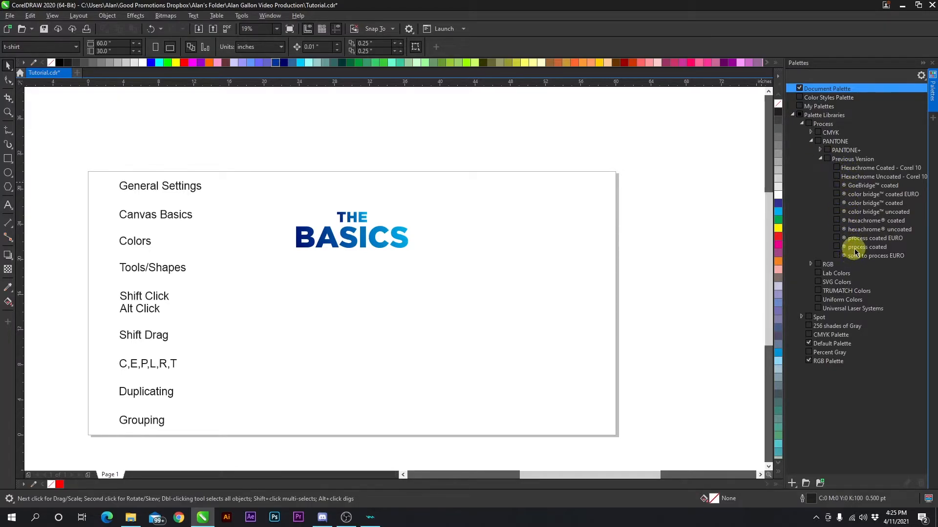
mouse_move(842, 250)
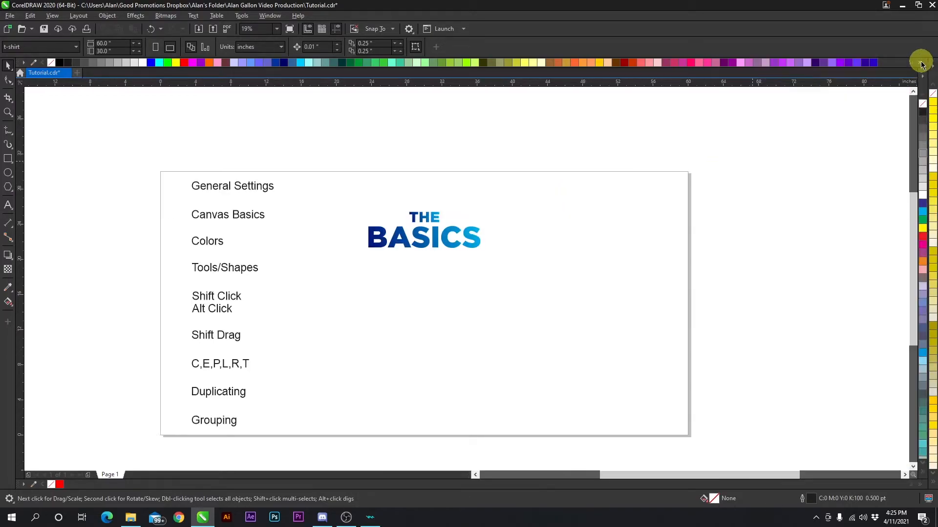
mouse_move(927, 417)
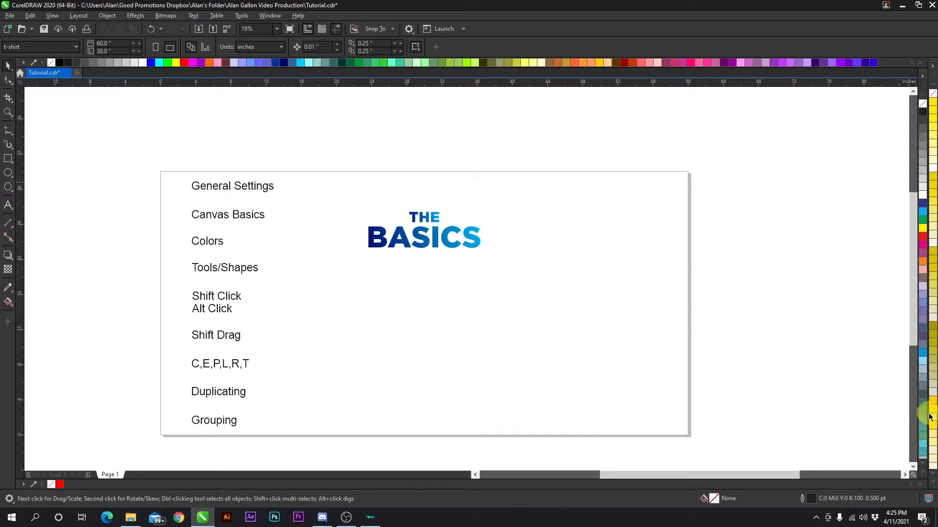
mouse_move(930, 407)
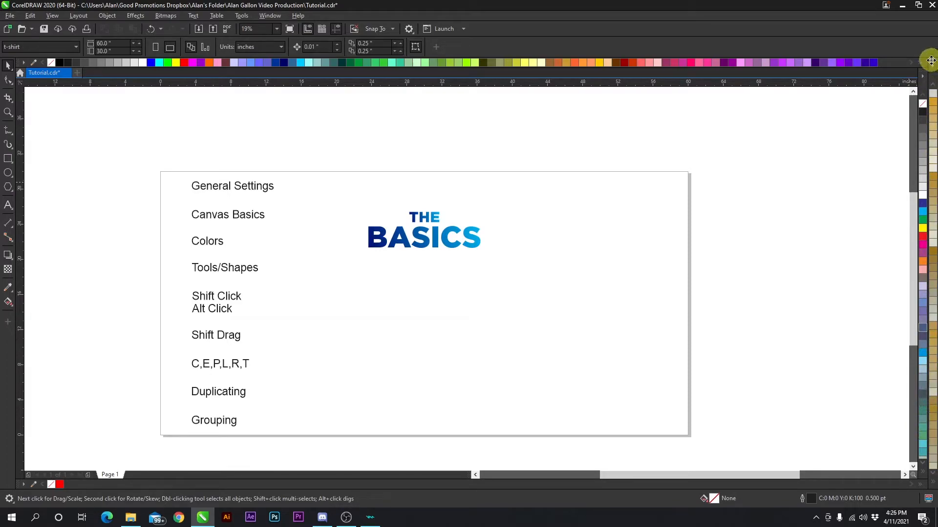
- Close the extra PANTONE palette from its flyout menu
click(931, 60)
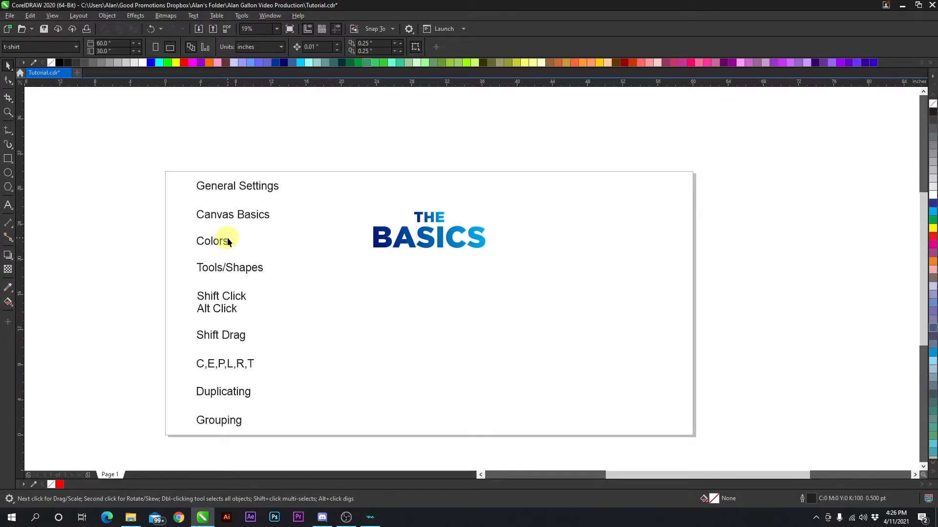
mouse_move(209, 62)
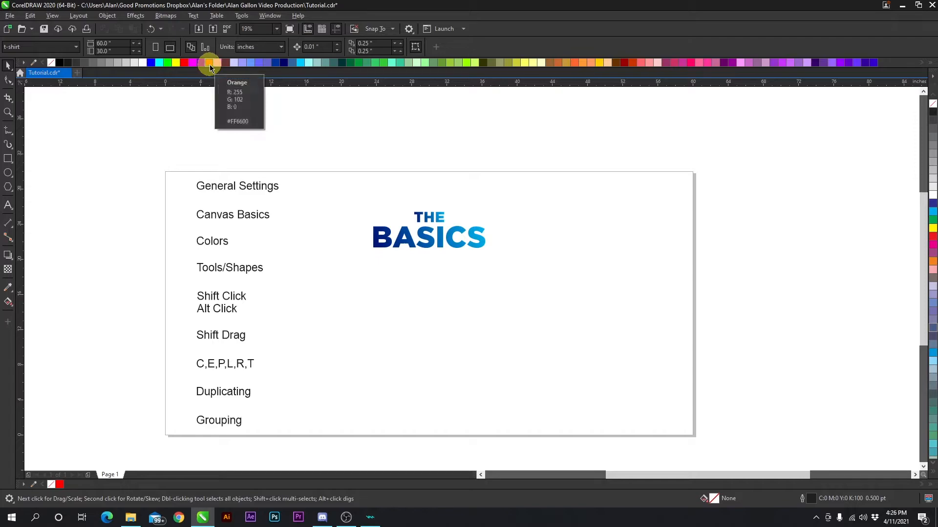
mouse_move(215, 111)
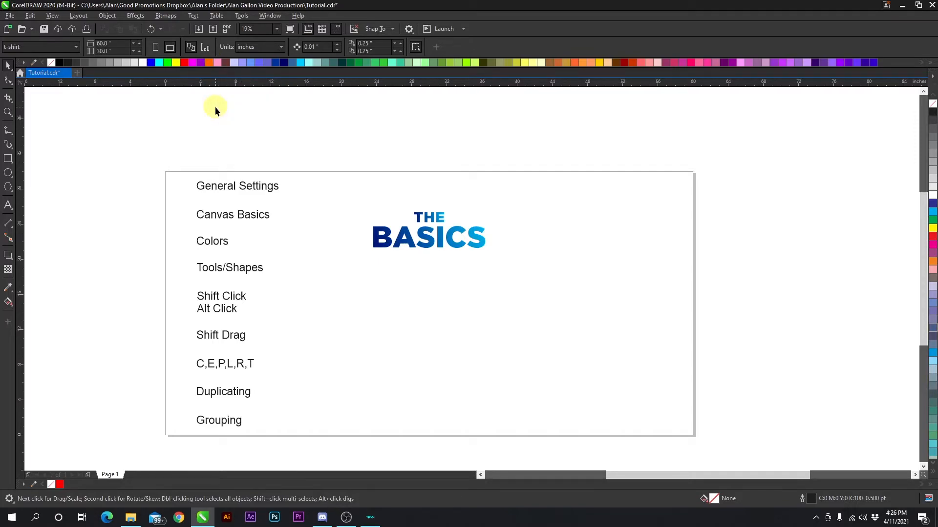
mouse_move(220, 110)
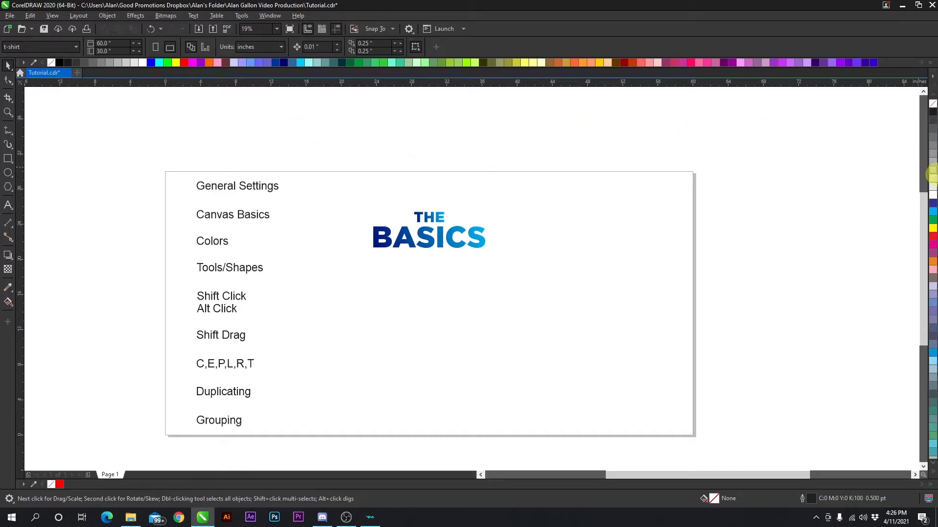
mouse_move(740, 154)
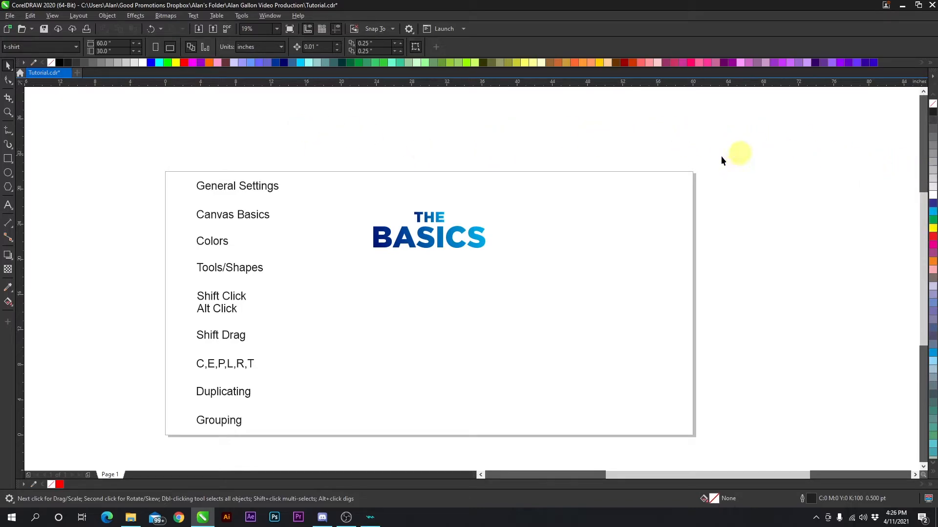
mouse_move(693, 165)
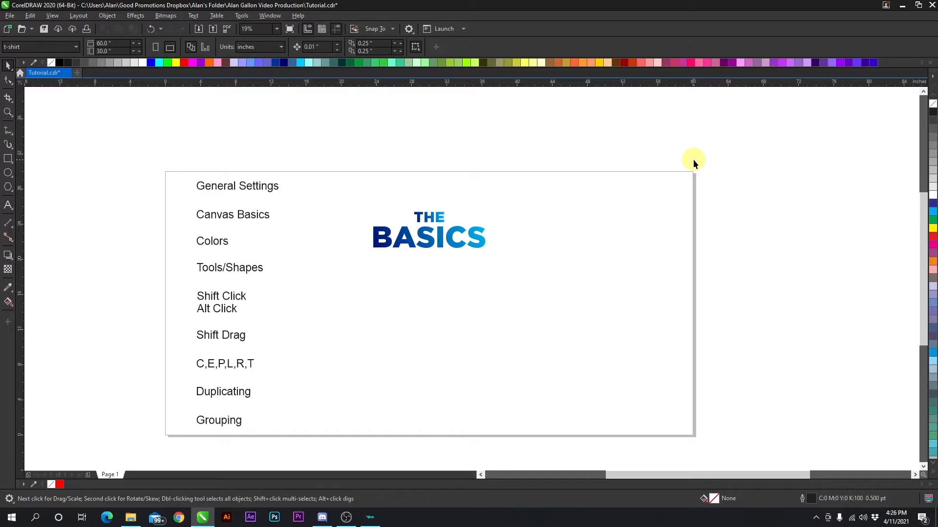
mouse_move(461, 211)
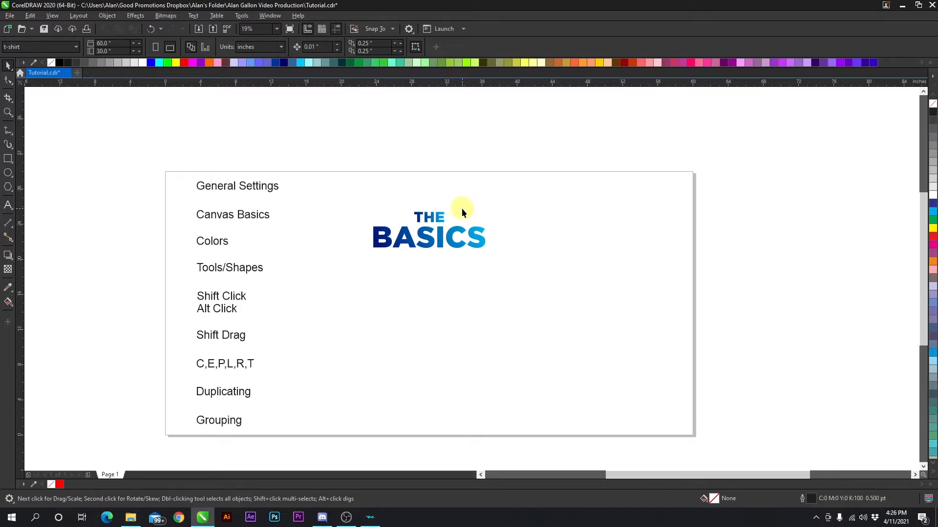
mouse_move(494, 198)
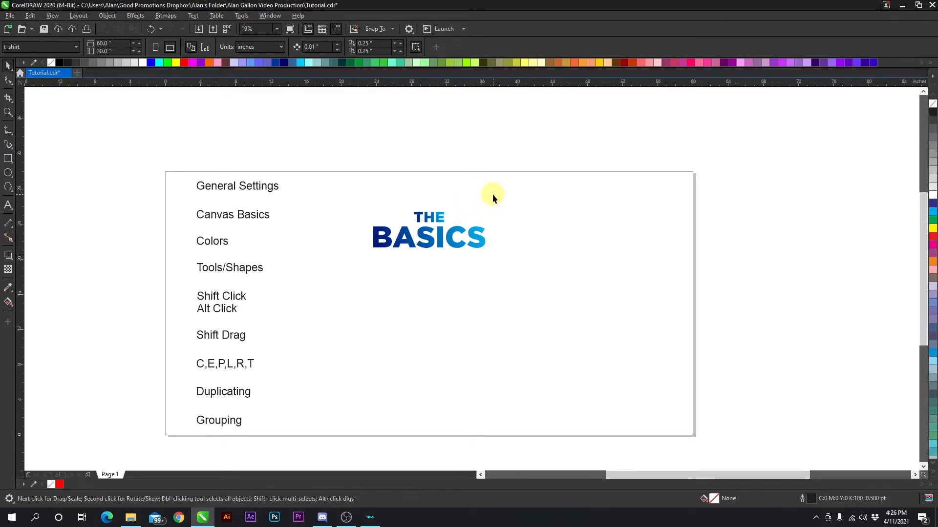
mouse_move(384, 173)
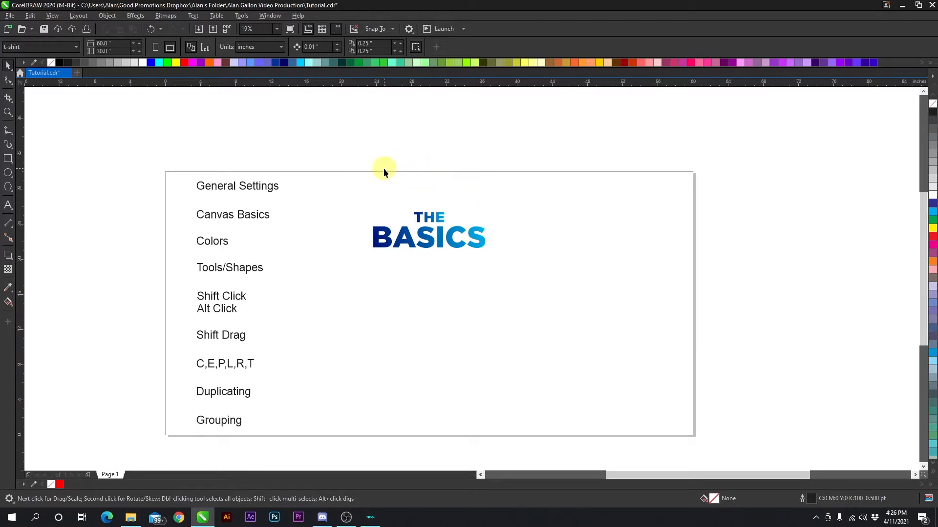
mouse_move(289, 251)
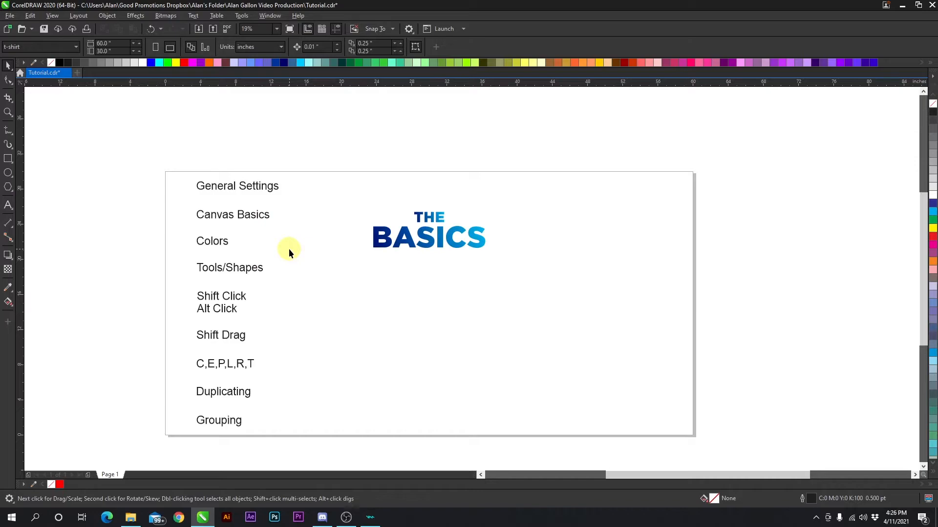
mouse_move(9, 200)
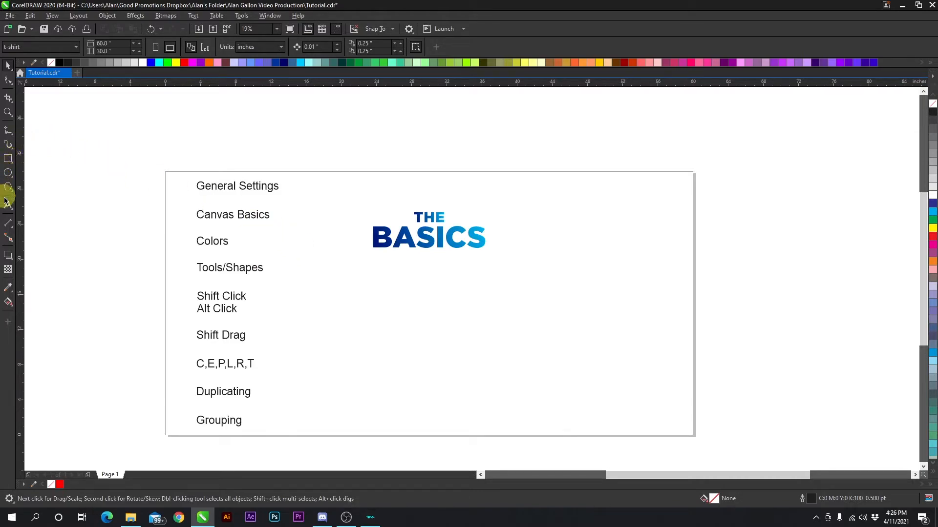
mouse_move(33, 173)
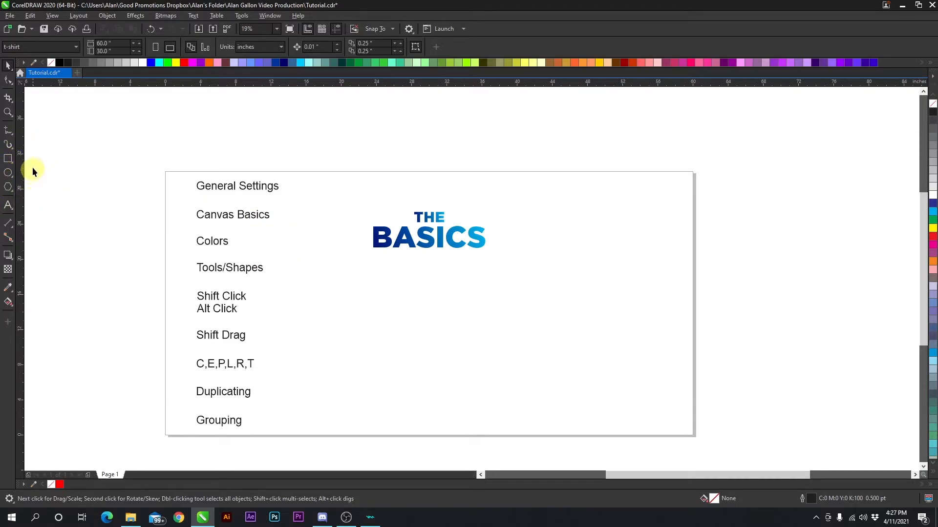
mouse_move(54, 174)
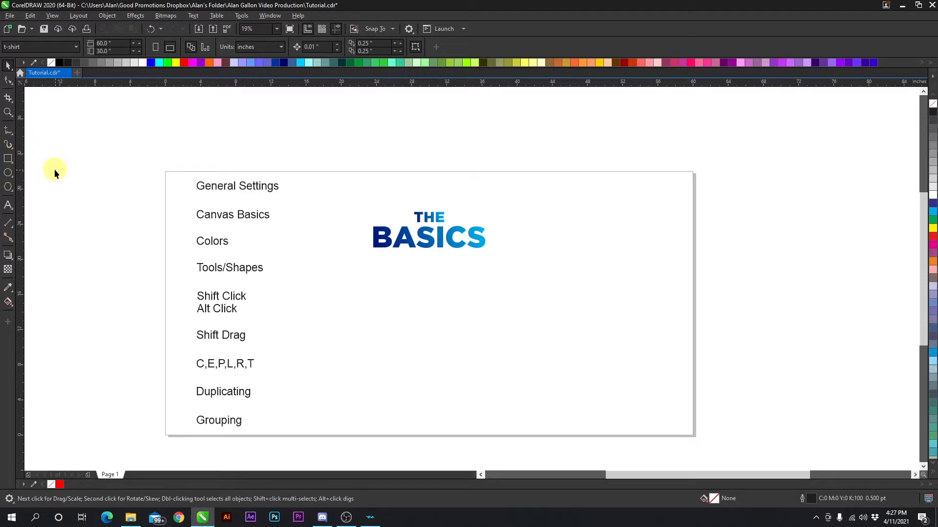
mouse_move(8, 158)
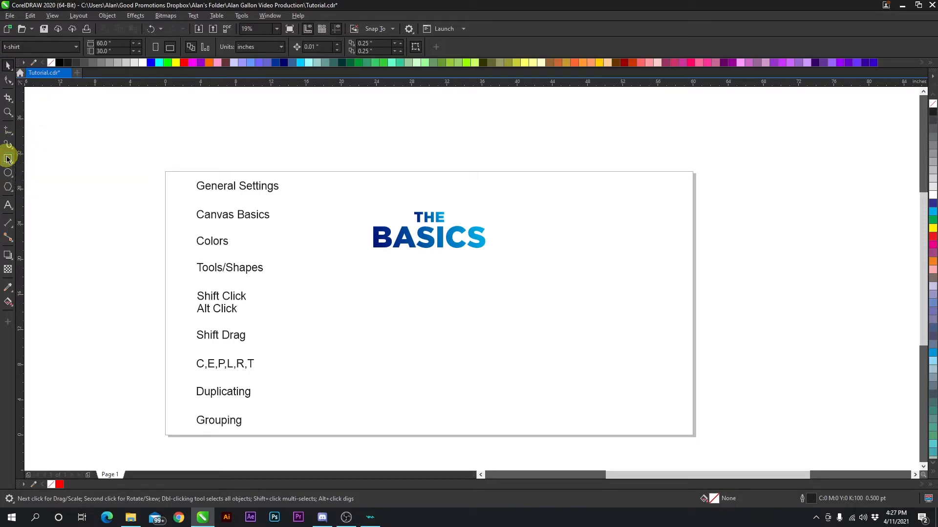
- Select the Rectangle tool in the toolbox
click(9, 158)
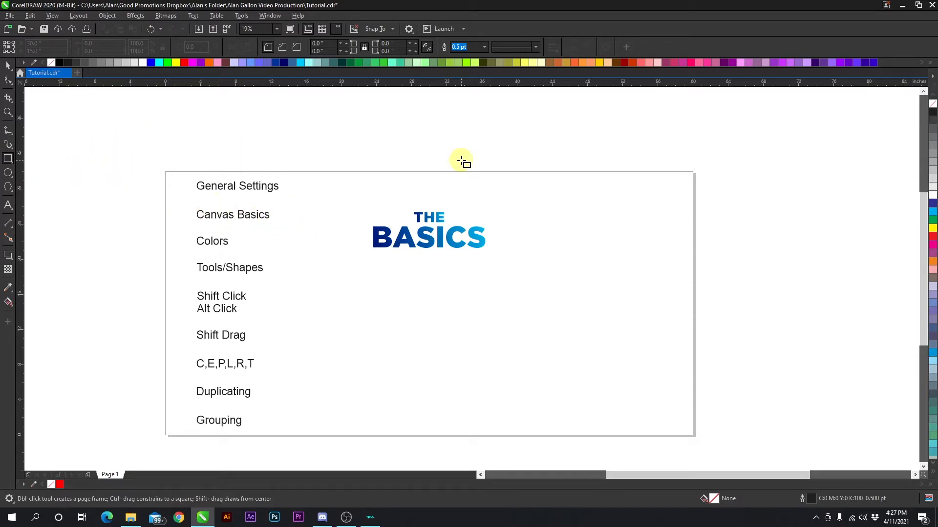
mouse_move(443, 158)
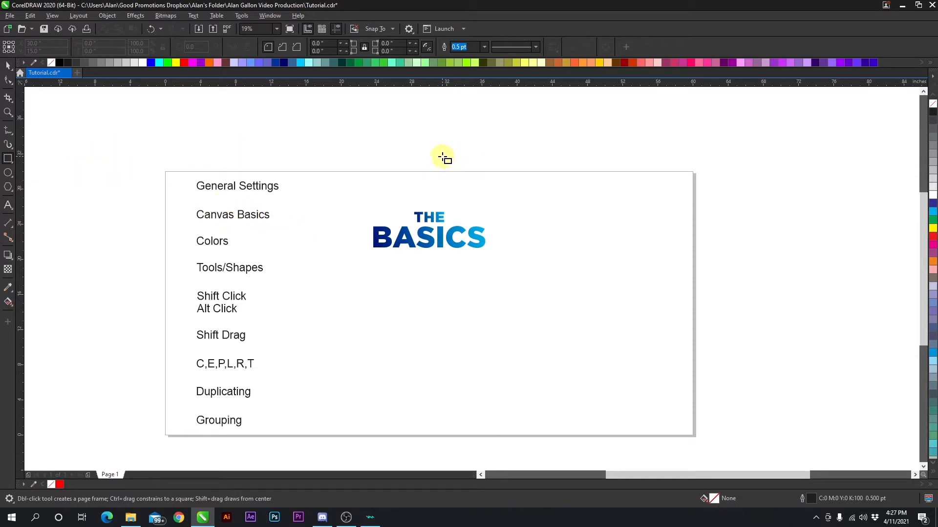
mouse_move(426, 135)
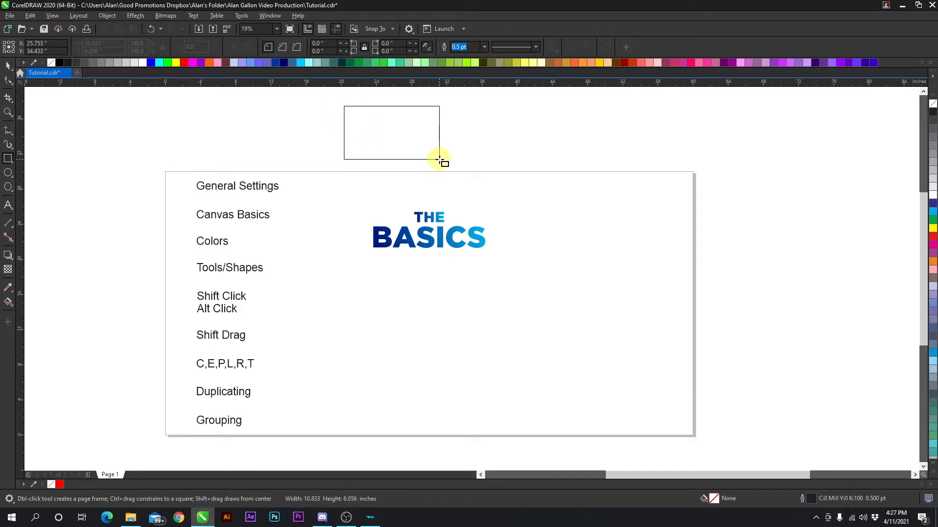
- Finish dragging out a rectangle above the page
click(391, 132)
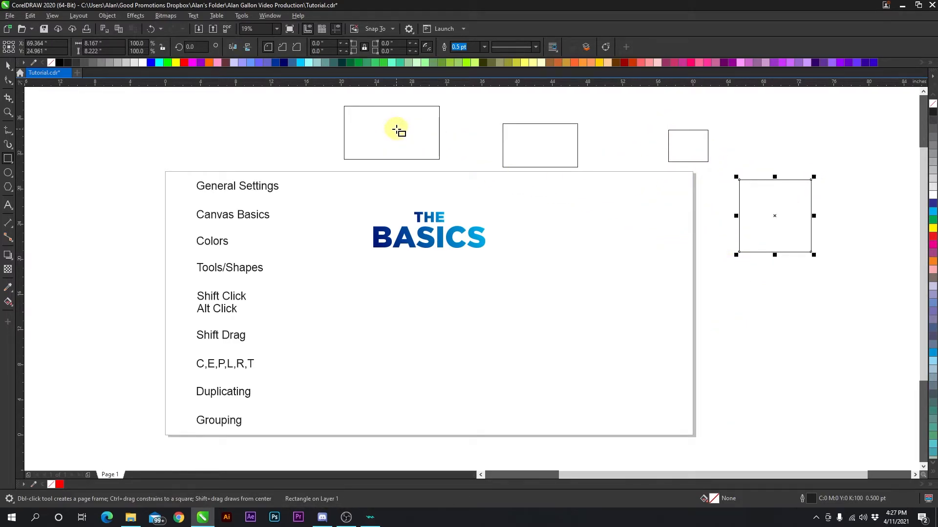
mouse_move(384, 130)
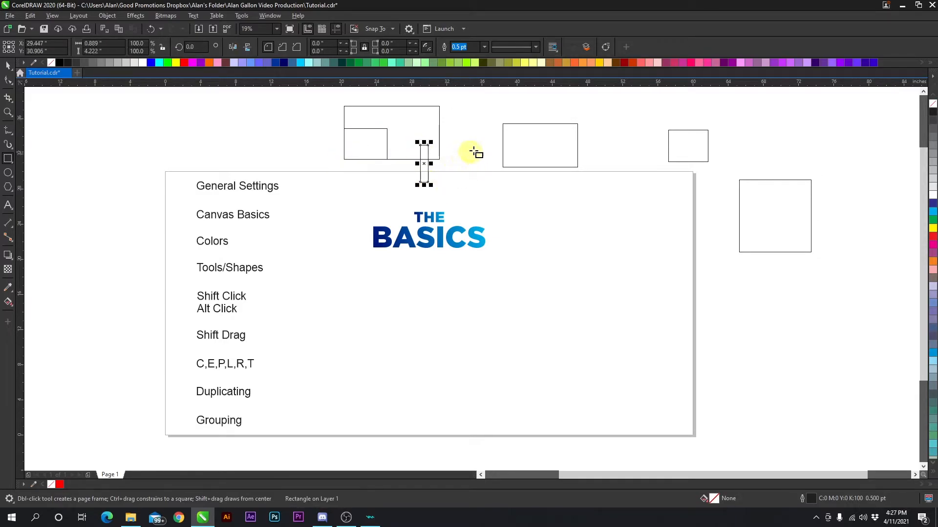
mouse_move(11, 67)
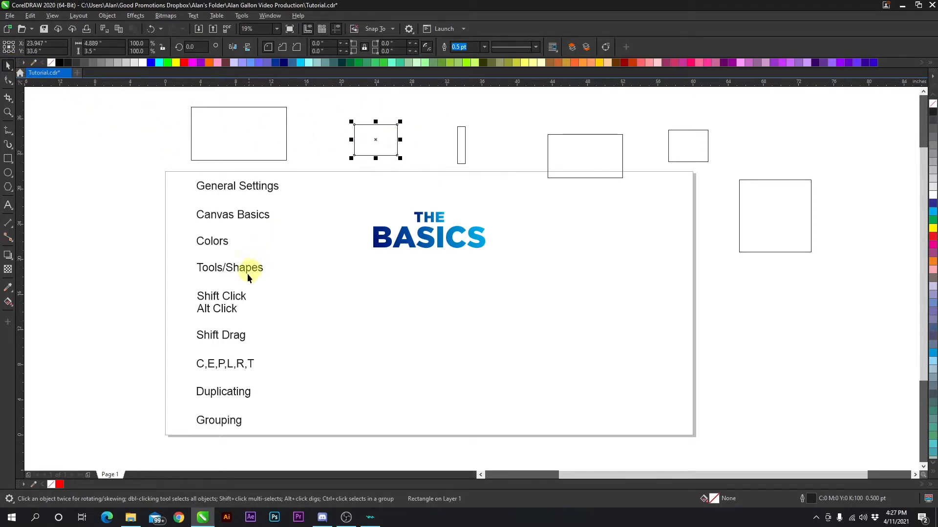
- Select a rectangle and the square, move them above the page's right side, then deselect
click(238, 134)
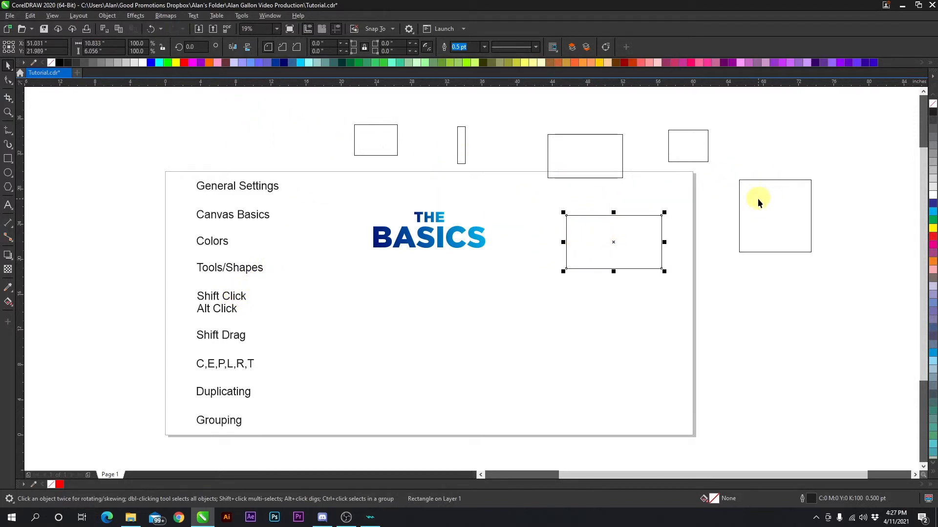
click(771, 209)
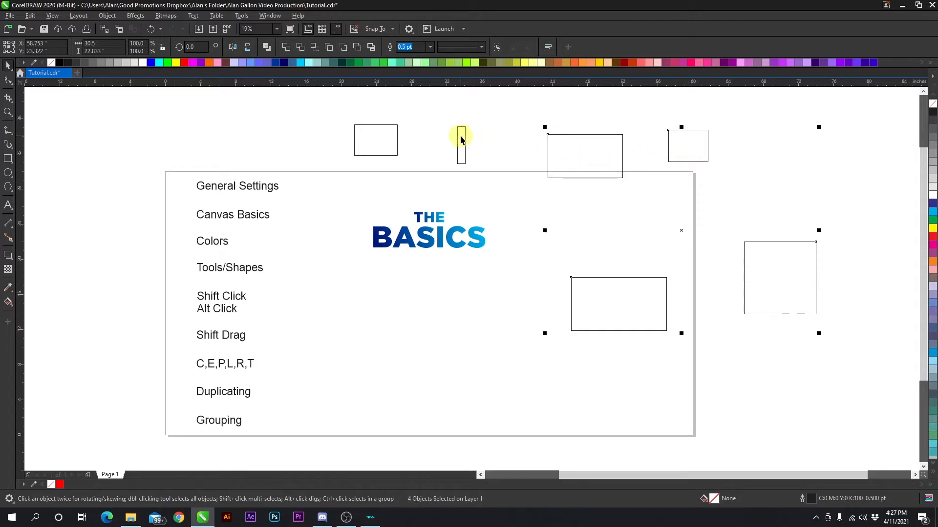
scroll(down, 3)
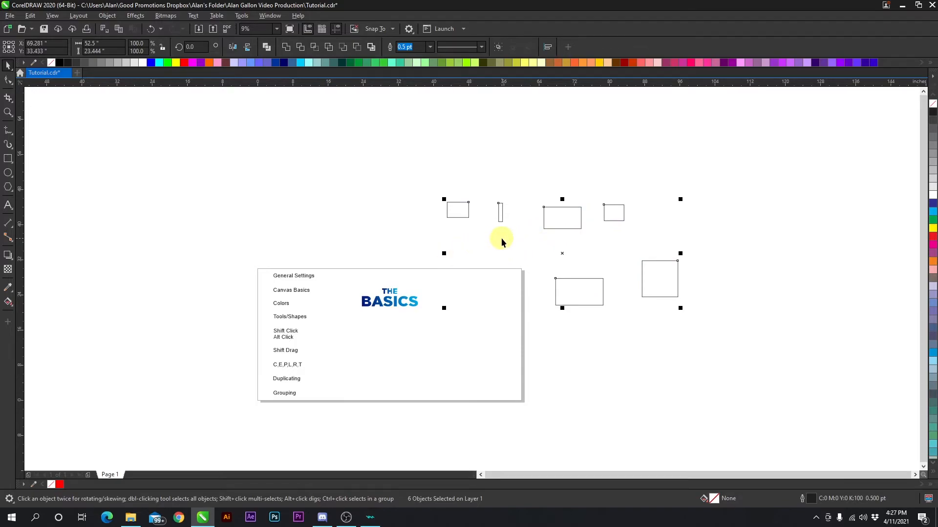
click(561, 216)
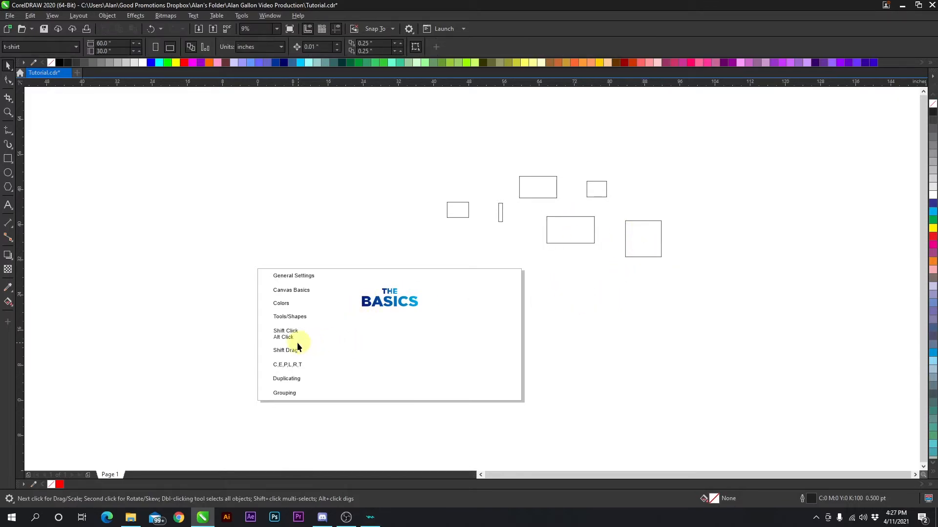
mouse_move(561, 238)
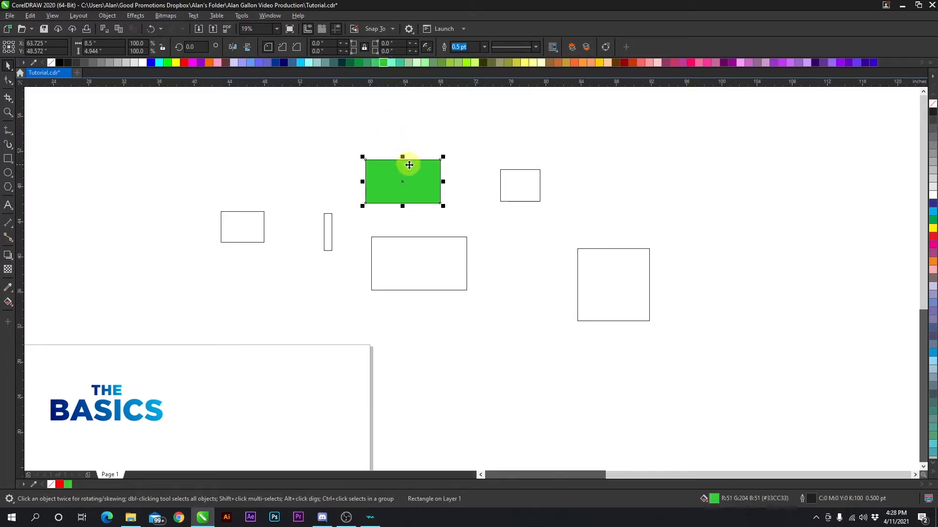
- Fill one rectangle green and the larger one orange from the palette
click(418, 263)
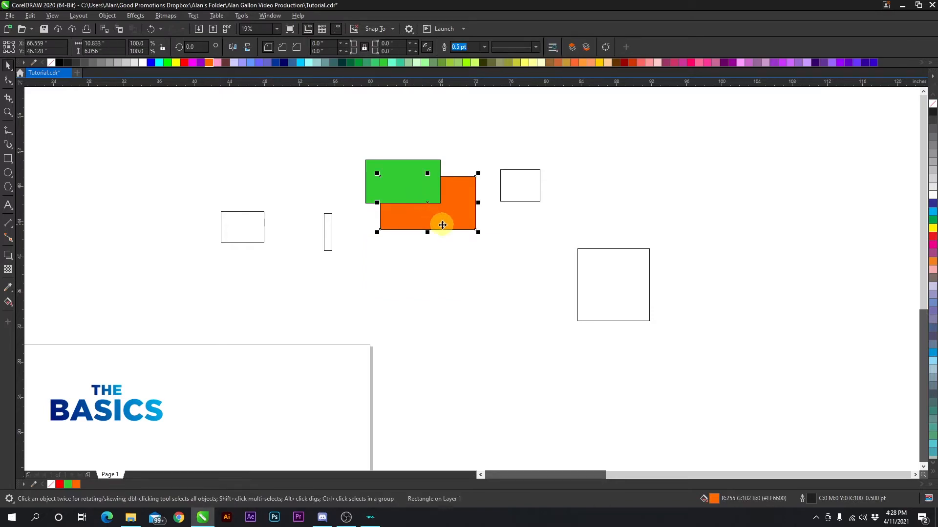
click(416, 189)
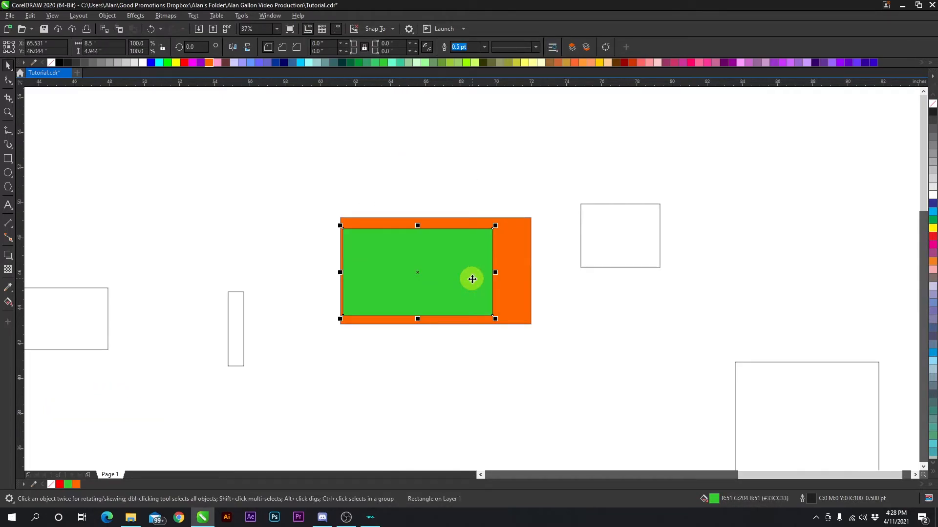
mouse_move(490, 274)
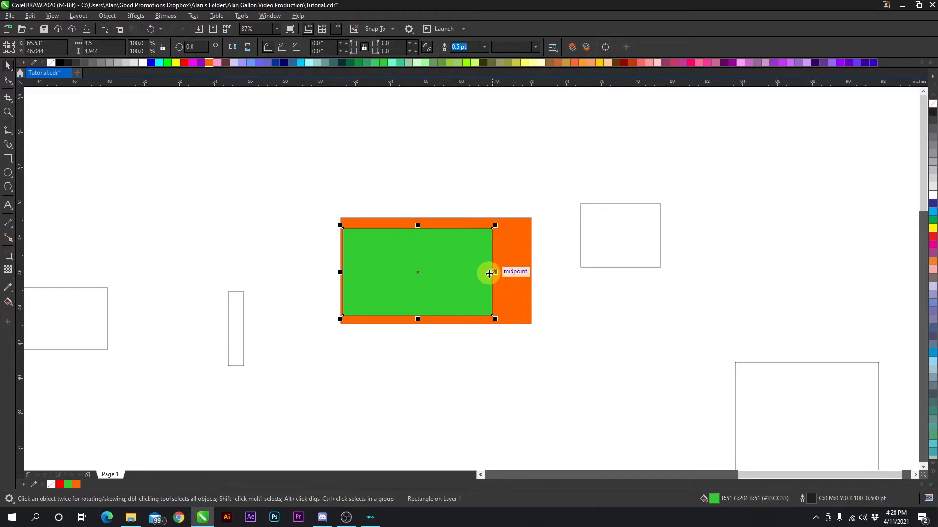
mouse_move(477, 257)
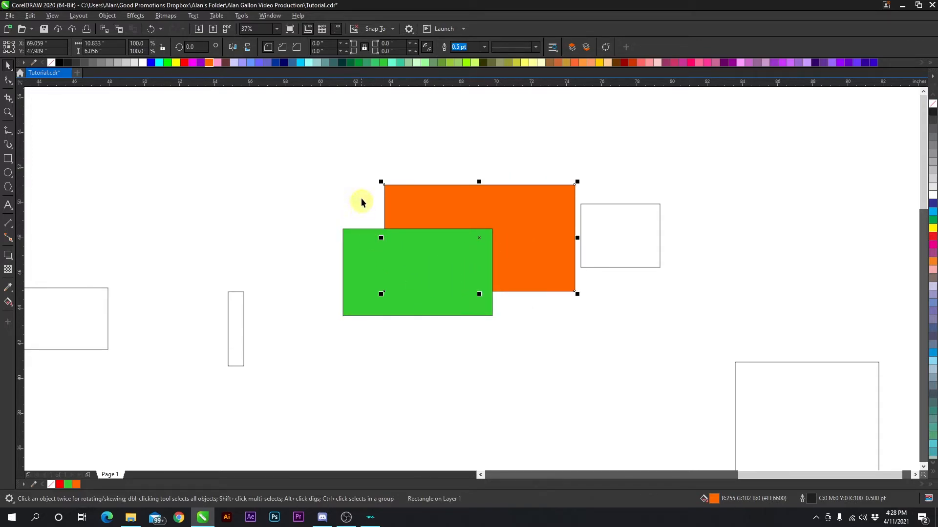
click(417, 272)
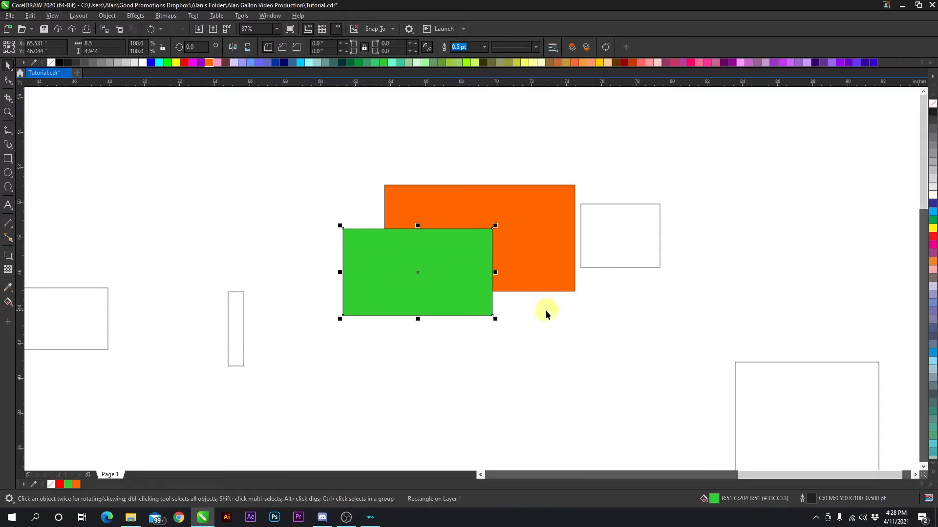
- Drag the orange rectangle so it overlaps the green one, green in front
click(417, 272)
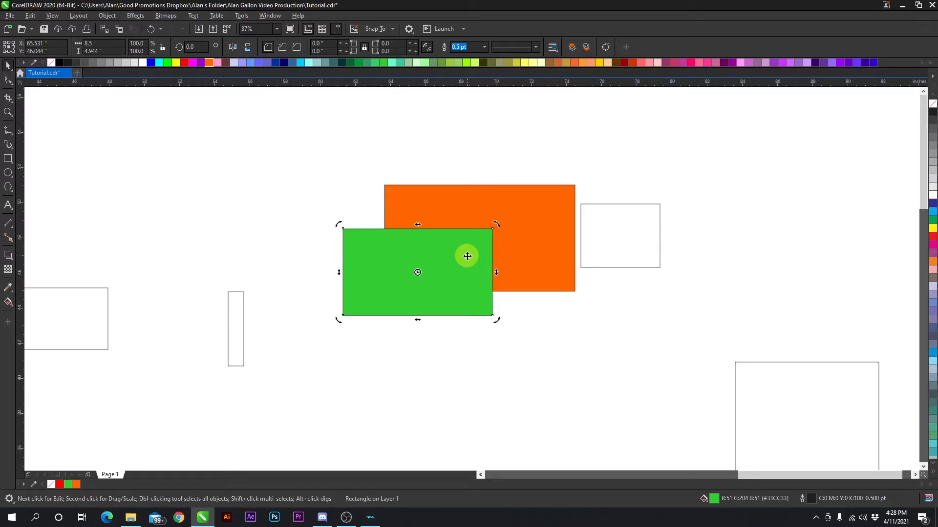
click(478, 251)
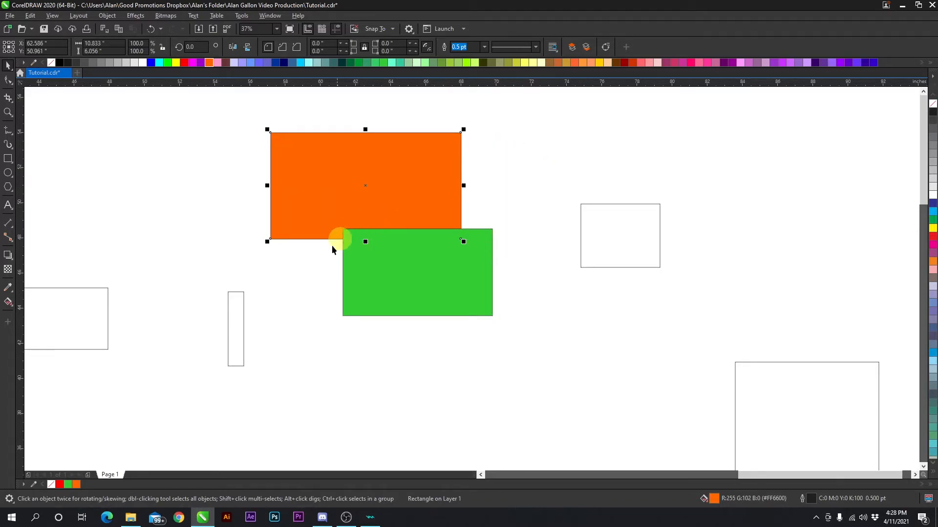
click(178, 232)
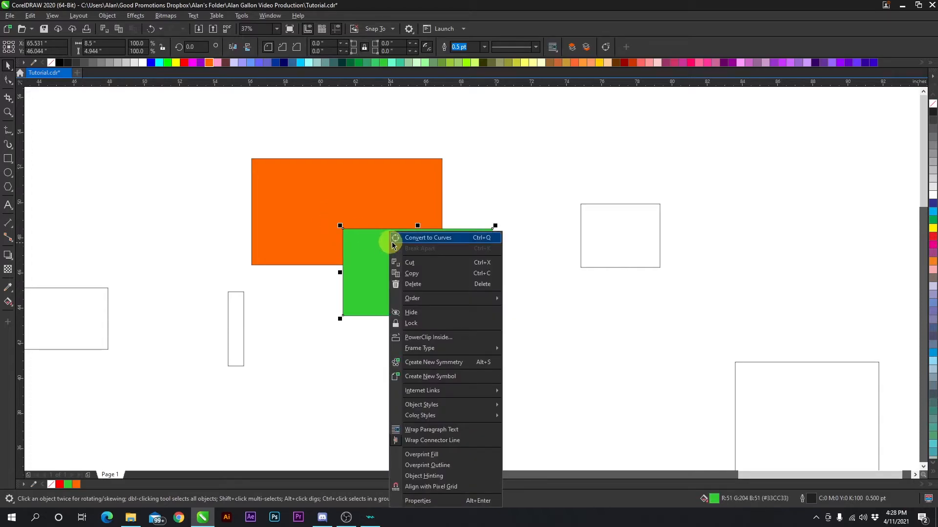
mouse_move(421, 341)
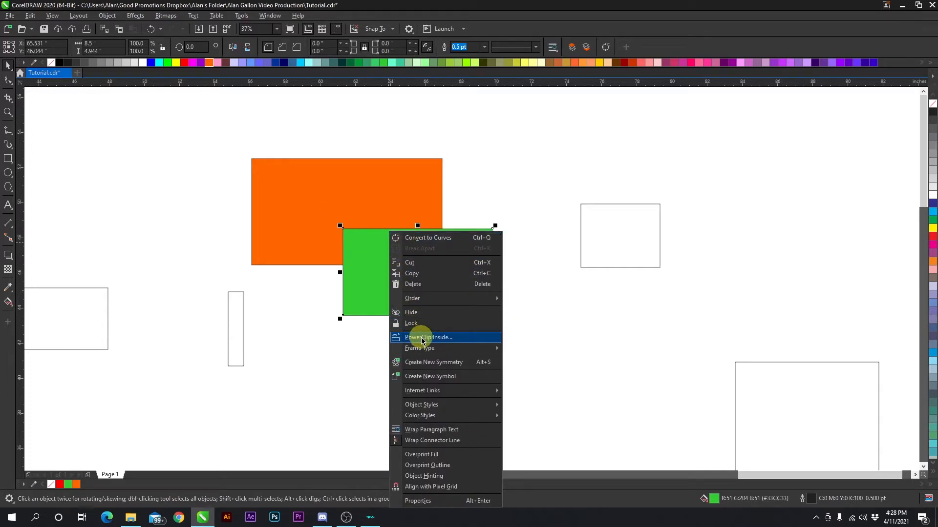
- PowerClip the green rectangle inside the orange rectangle
click(428, 337)
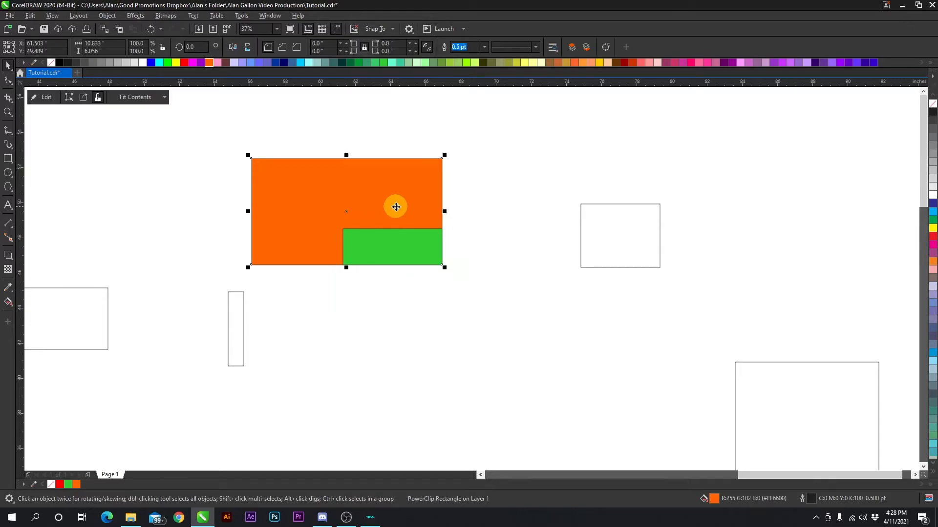
mouse_move(404, 250)
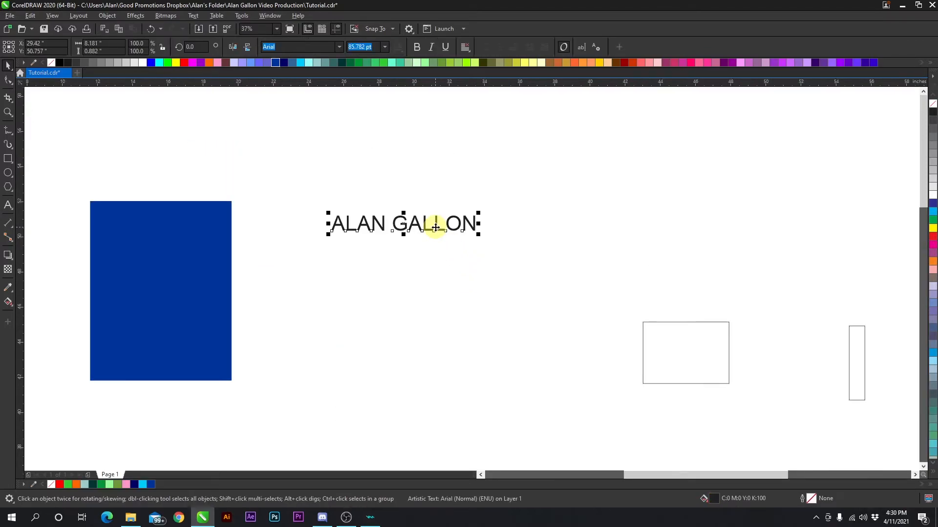
mouse_move(429, 232)
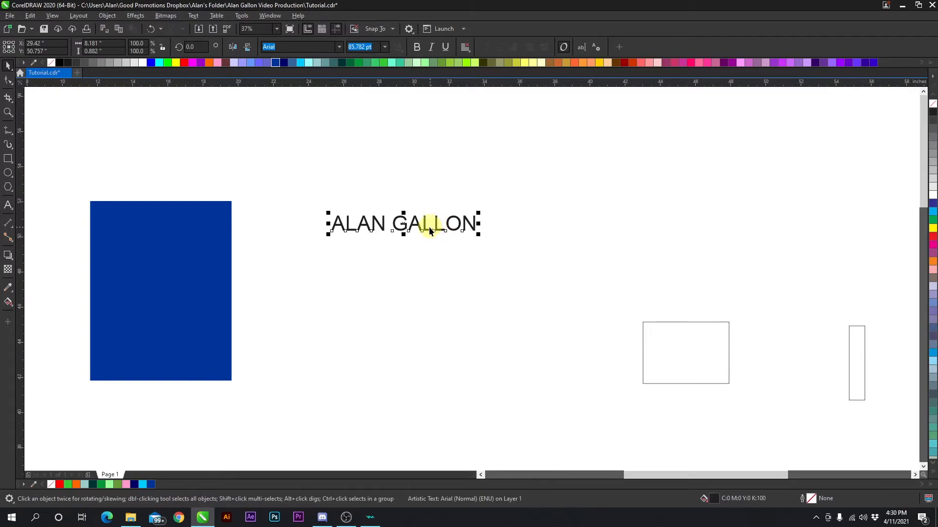
click(389, 180)
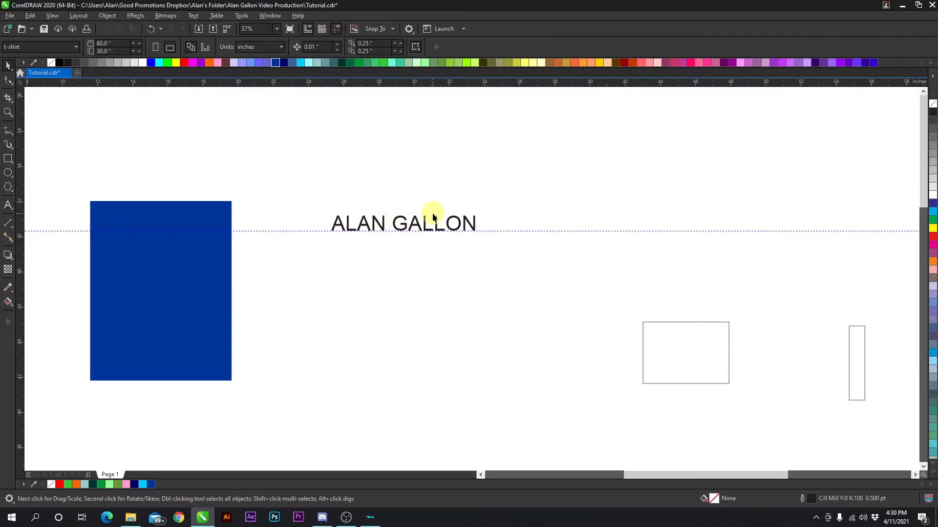
click(404, 223)
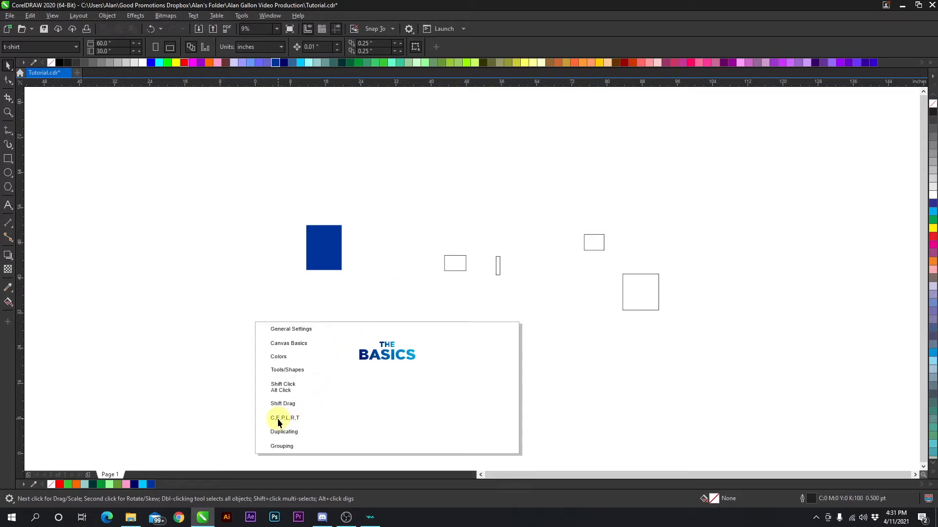
mouse_move(399, 294)
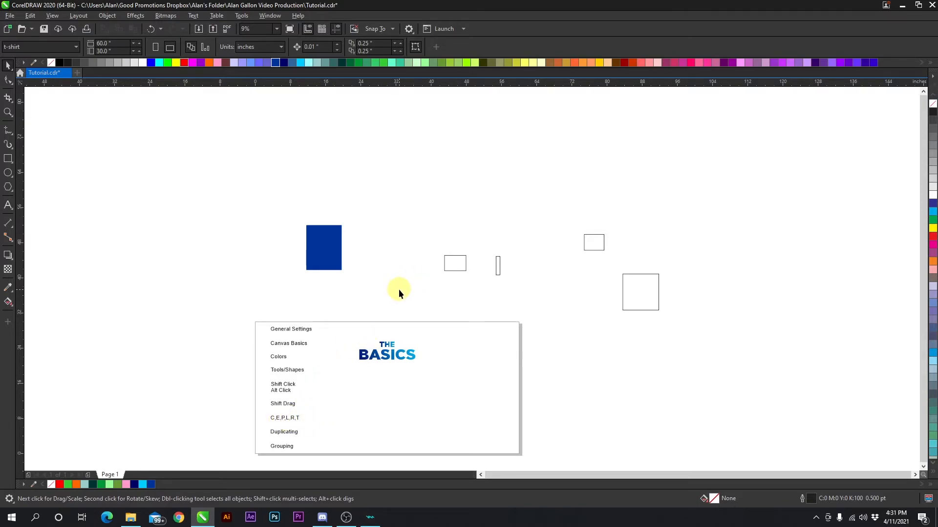
- Place the blue rectangle beside THE BASICS logo and align their bottom edges
click(323, 248)
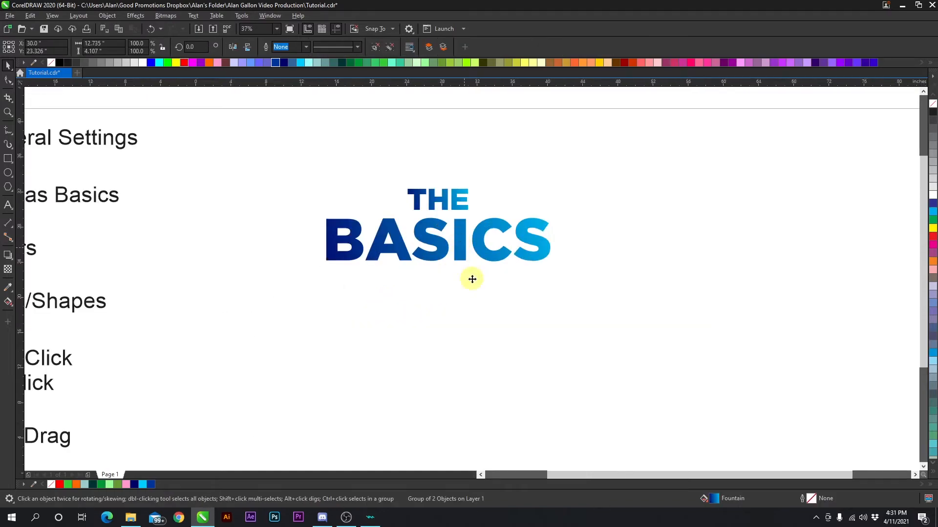
right_click(471, 279)
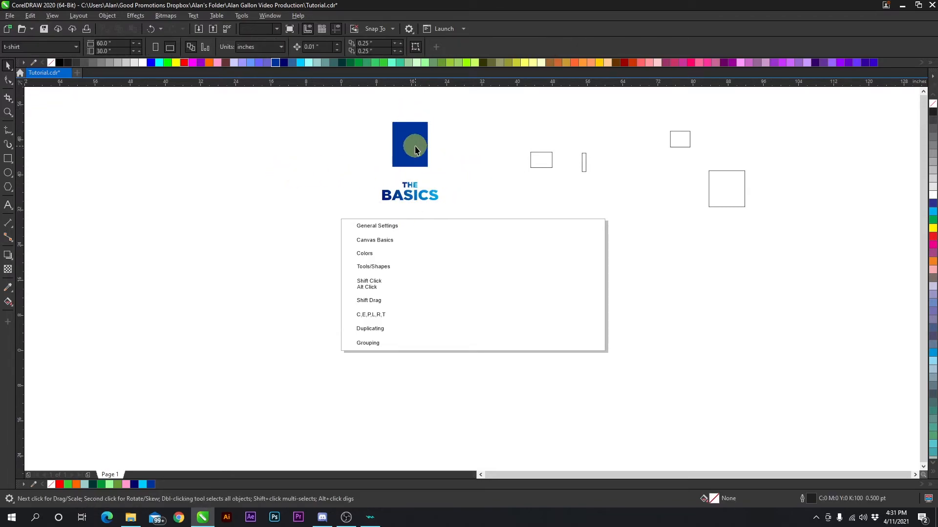
click(410, 144)
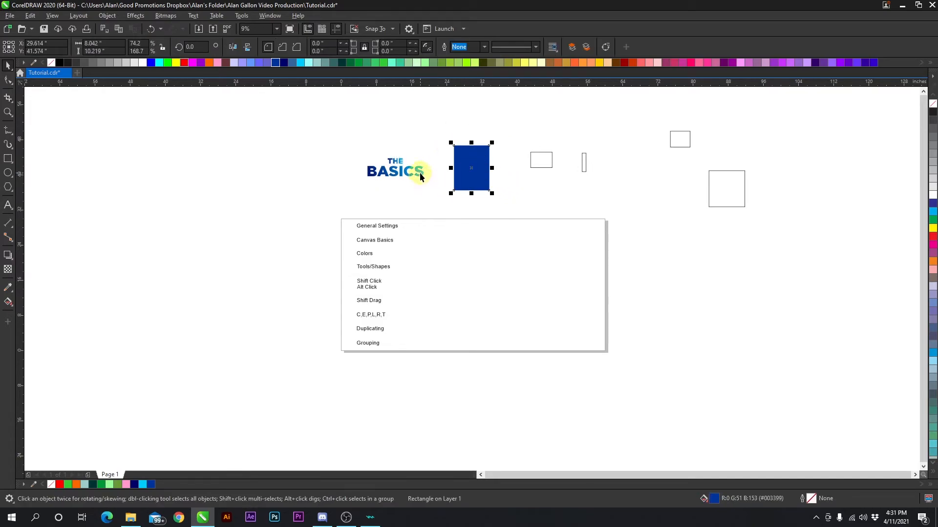
click(395, 171)
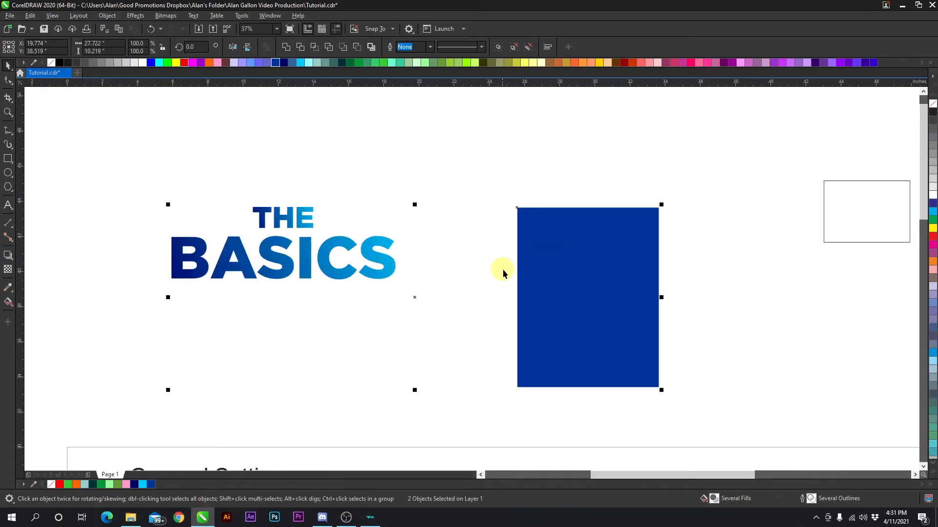
mouse_move(493, 222)
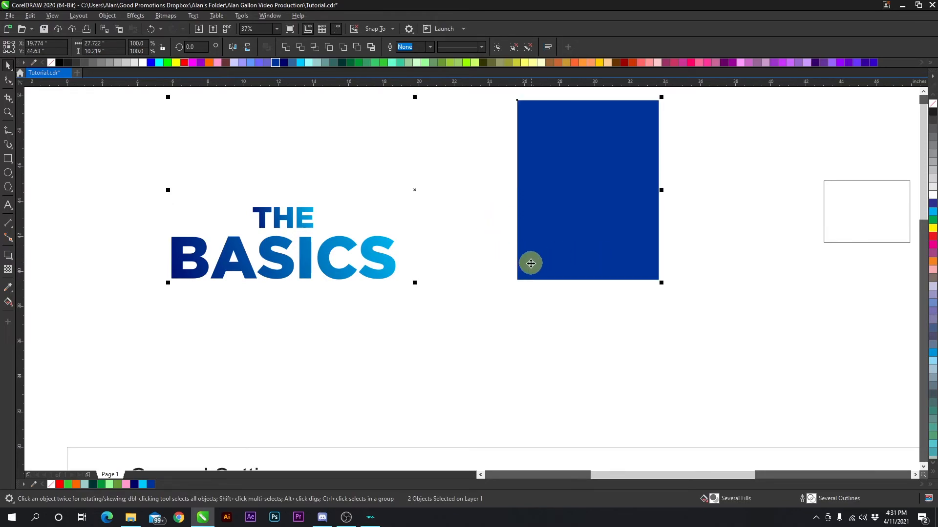
scroll(down, 3)
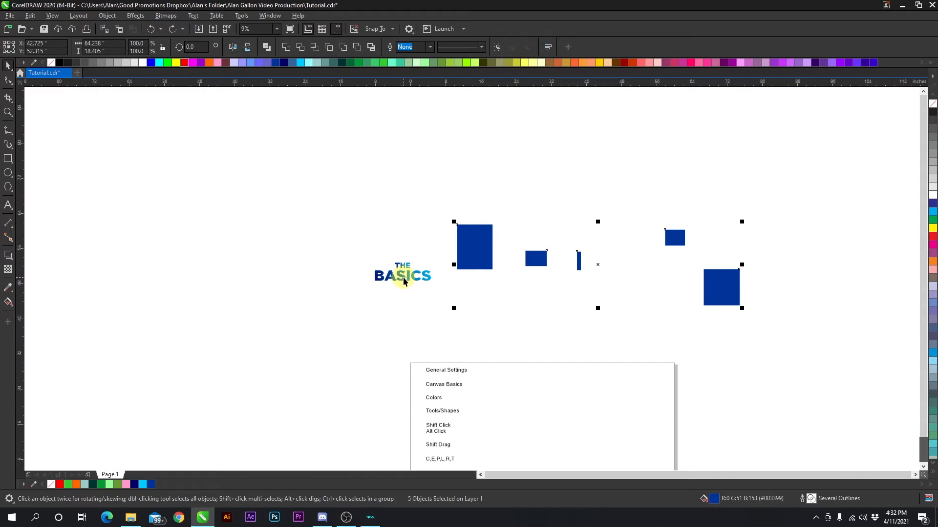
mouse_move(419, 275)
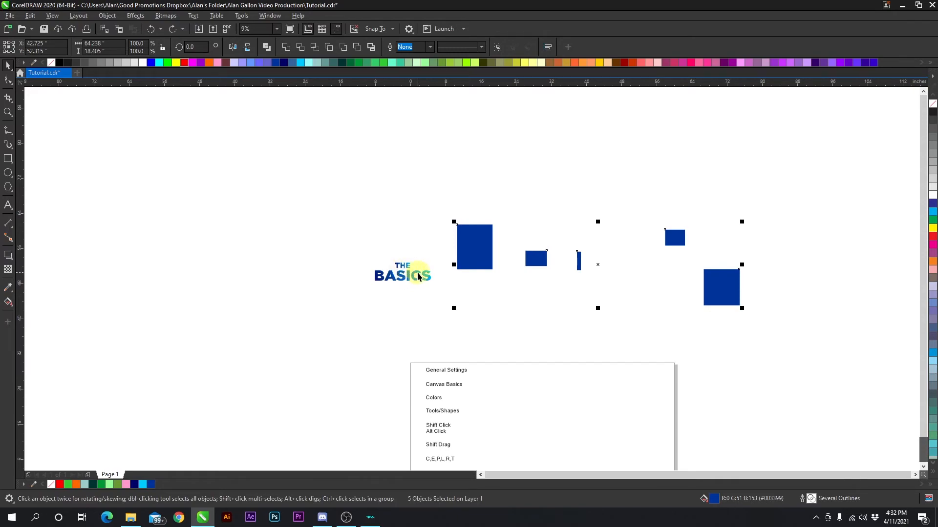
- Select the blue rectangles with THE BASICS logo and align their centres vertically
click(407, 274)
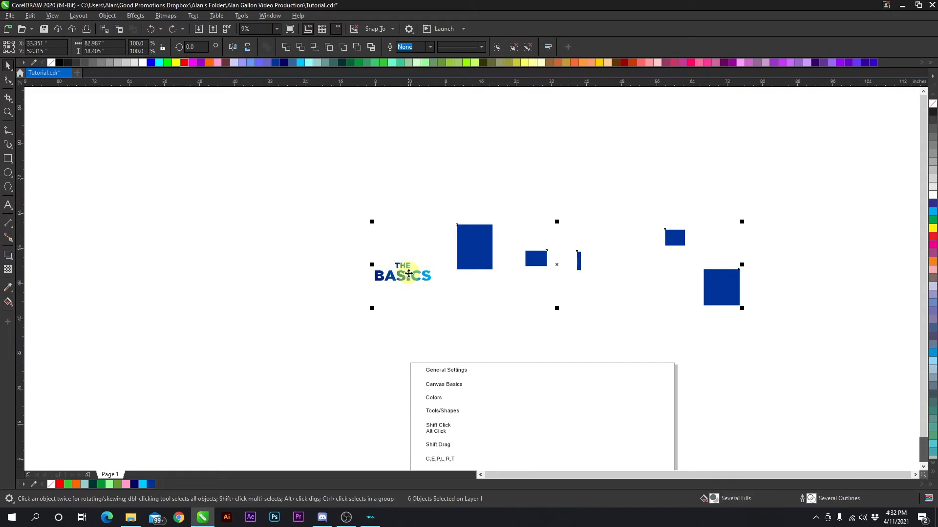
mouse_move(424, 233)
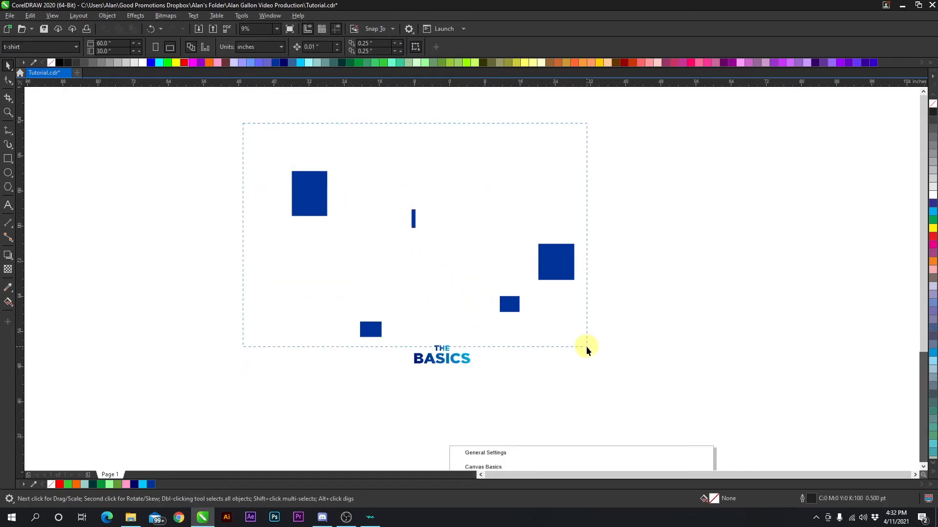
click(442, 358)
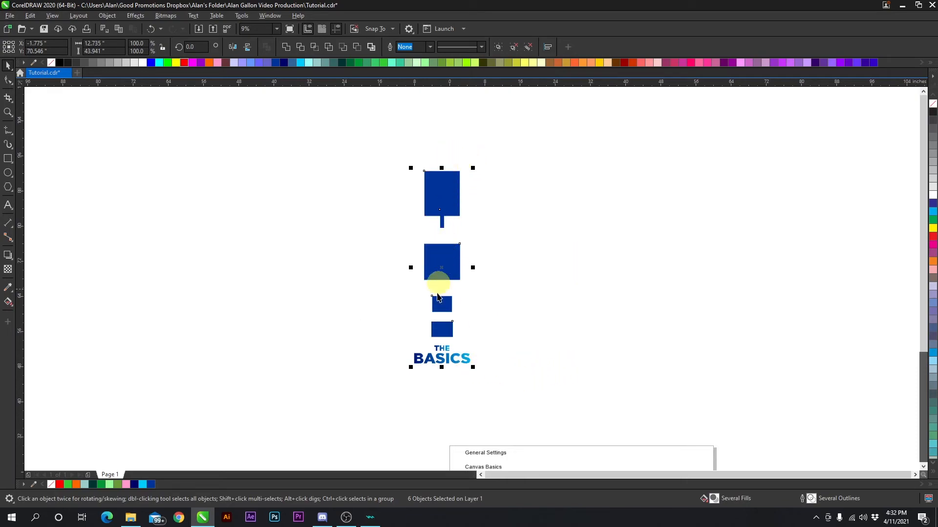
mouse_move(519, 301)
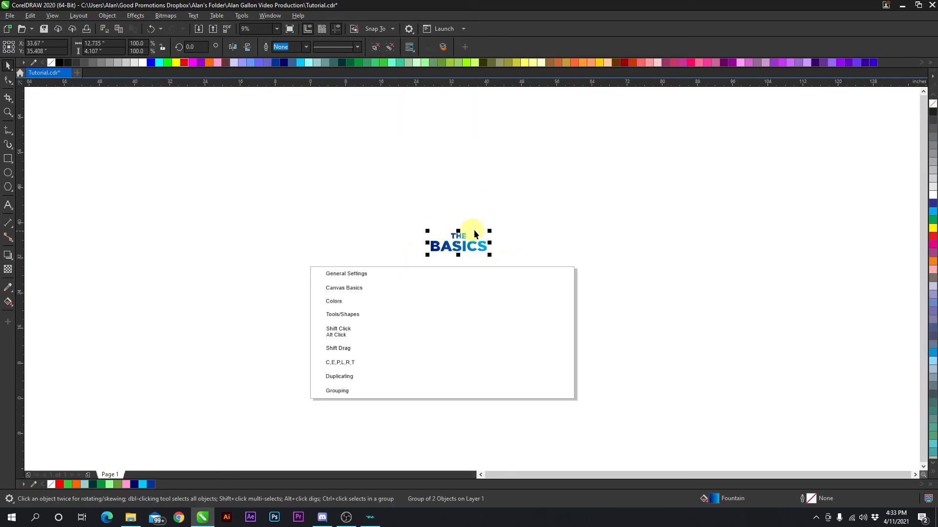
click(458, 243)
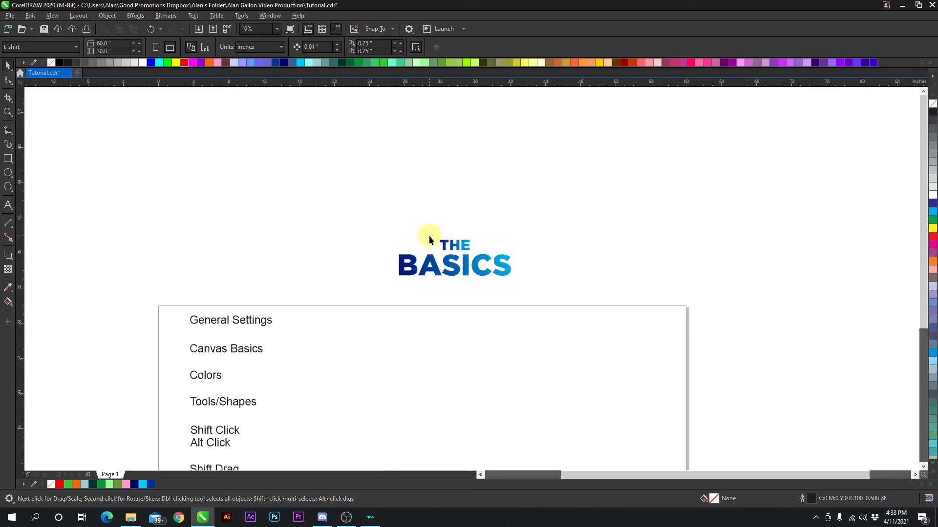
mouse_move(445, 265)
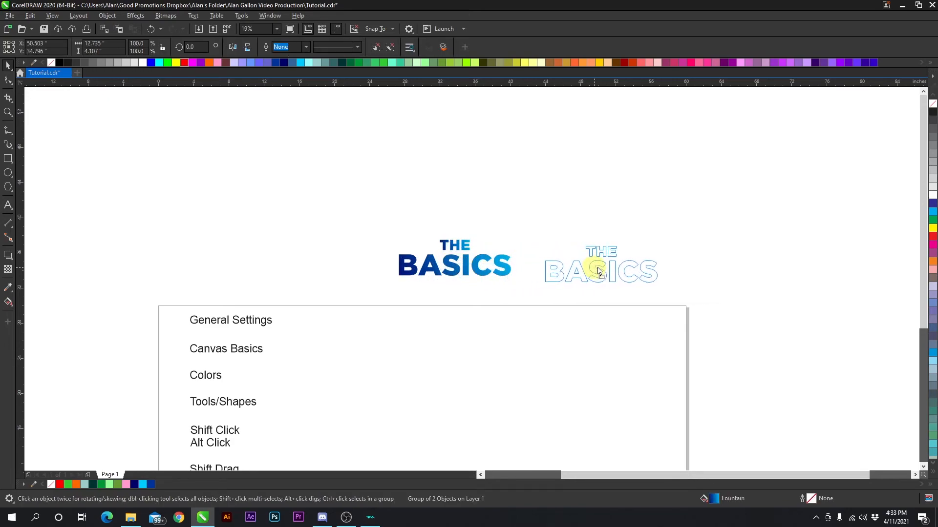
click(599, 271)
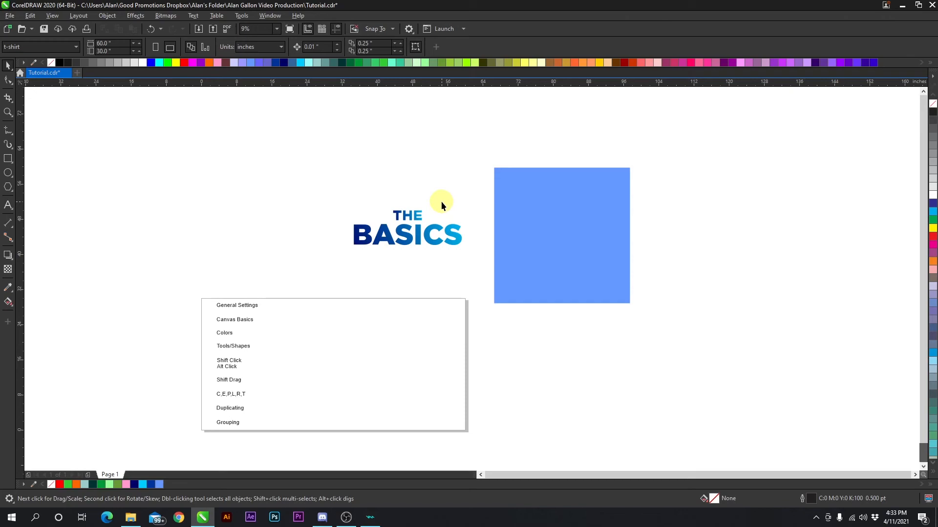
mouse_move(456, 217)
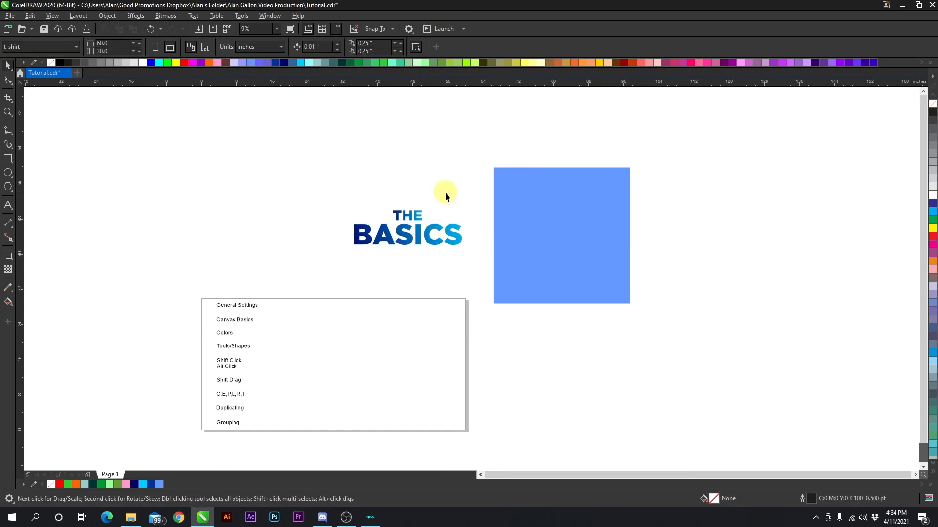
mouse_move(90, 198)
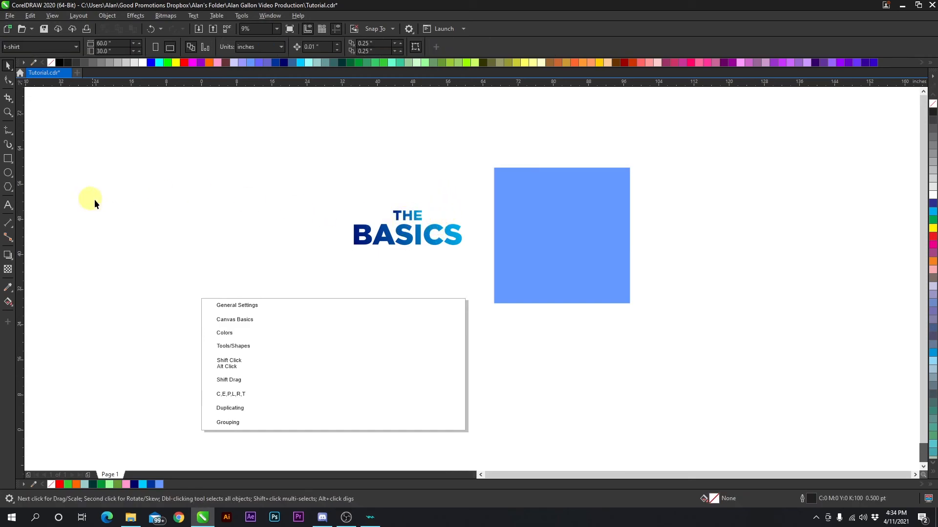
- Select the logo and light blue square, then delete the square via right-click
click(433, 227)
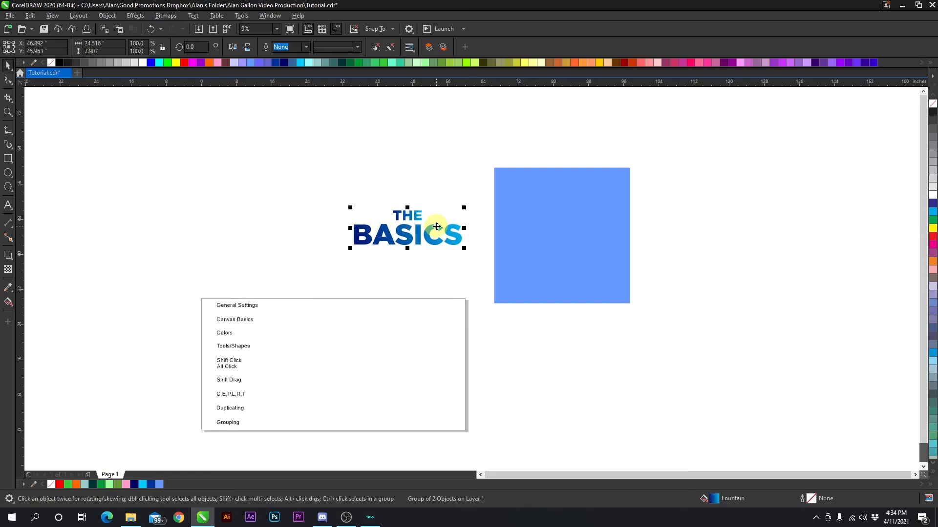
mouse_move(556, 214)
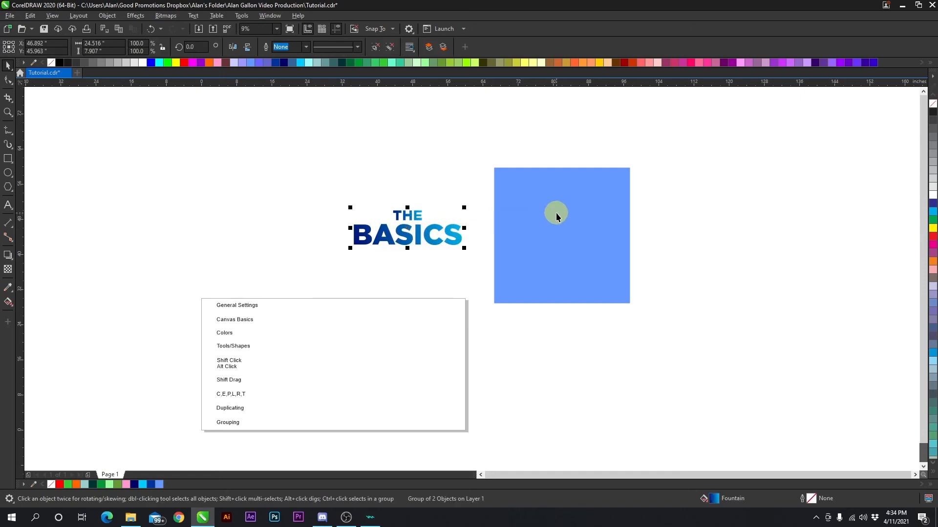
click(561, 235)
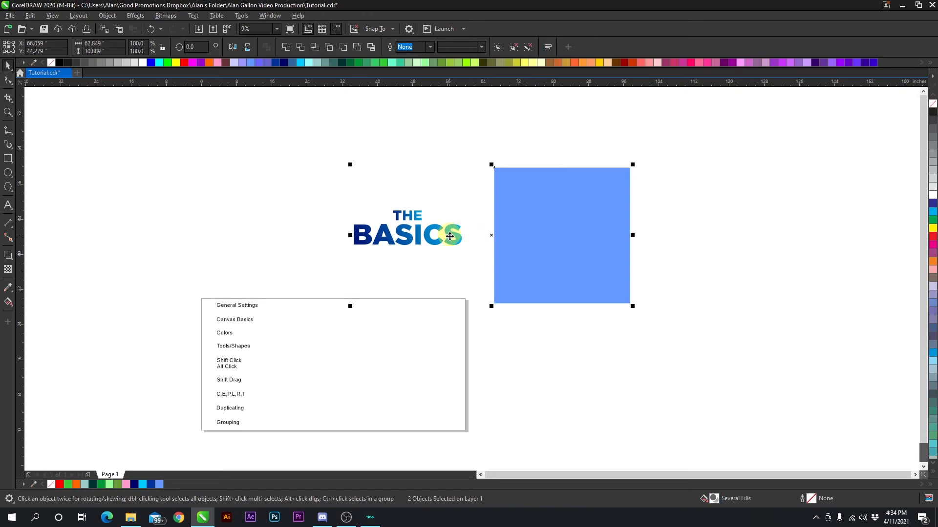
right_click(450, 235)
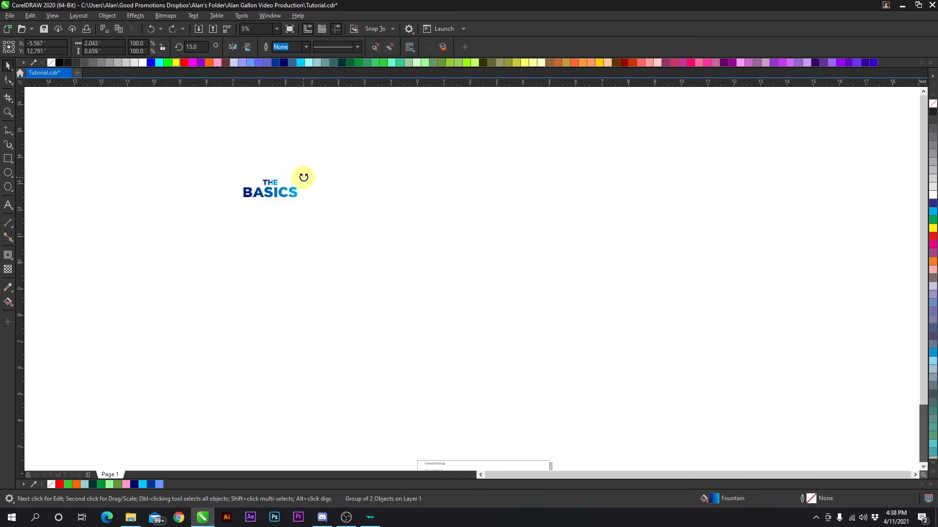
- Enter a 15-degree rotation angle for THE BASICS logo
click(276, 190)
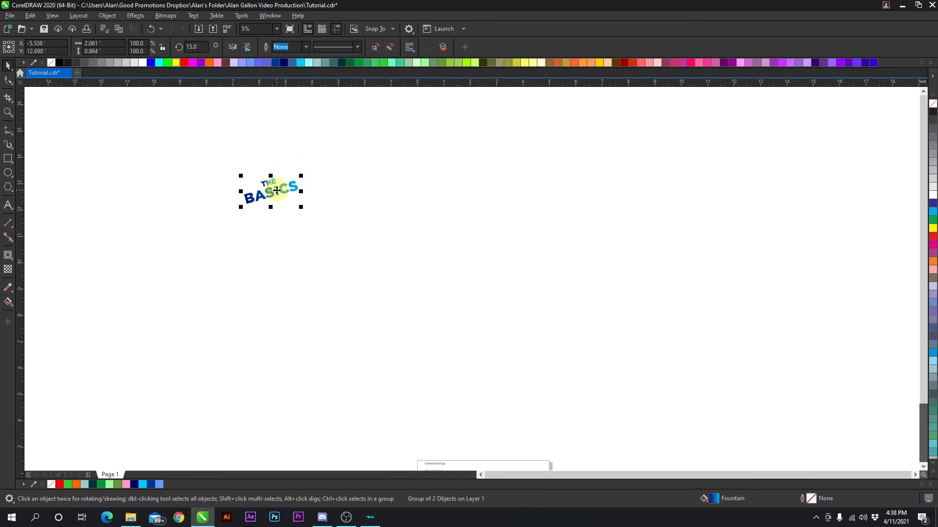